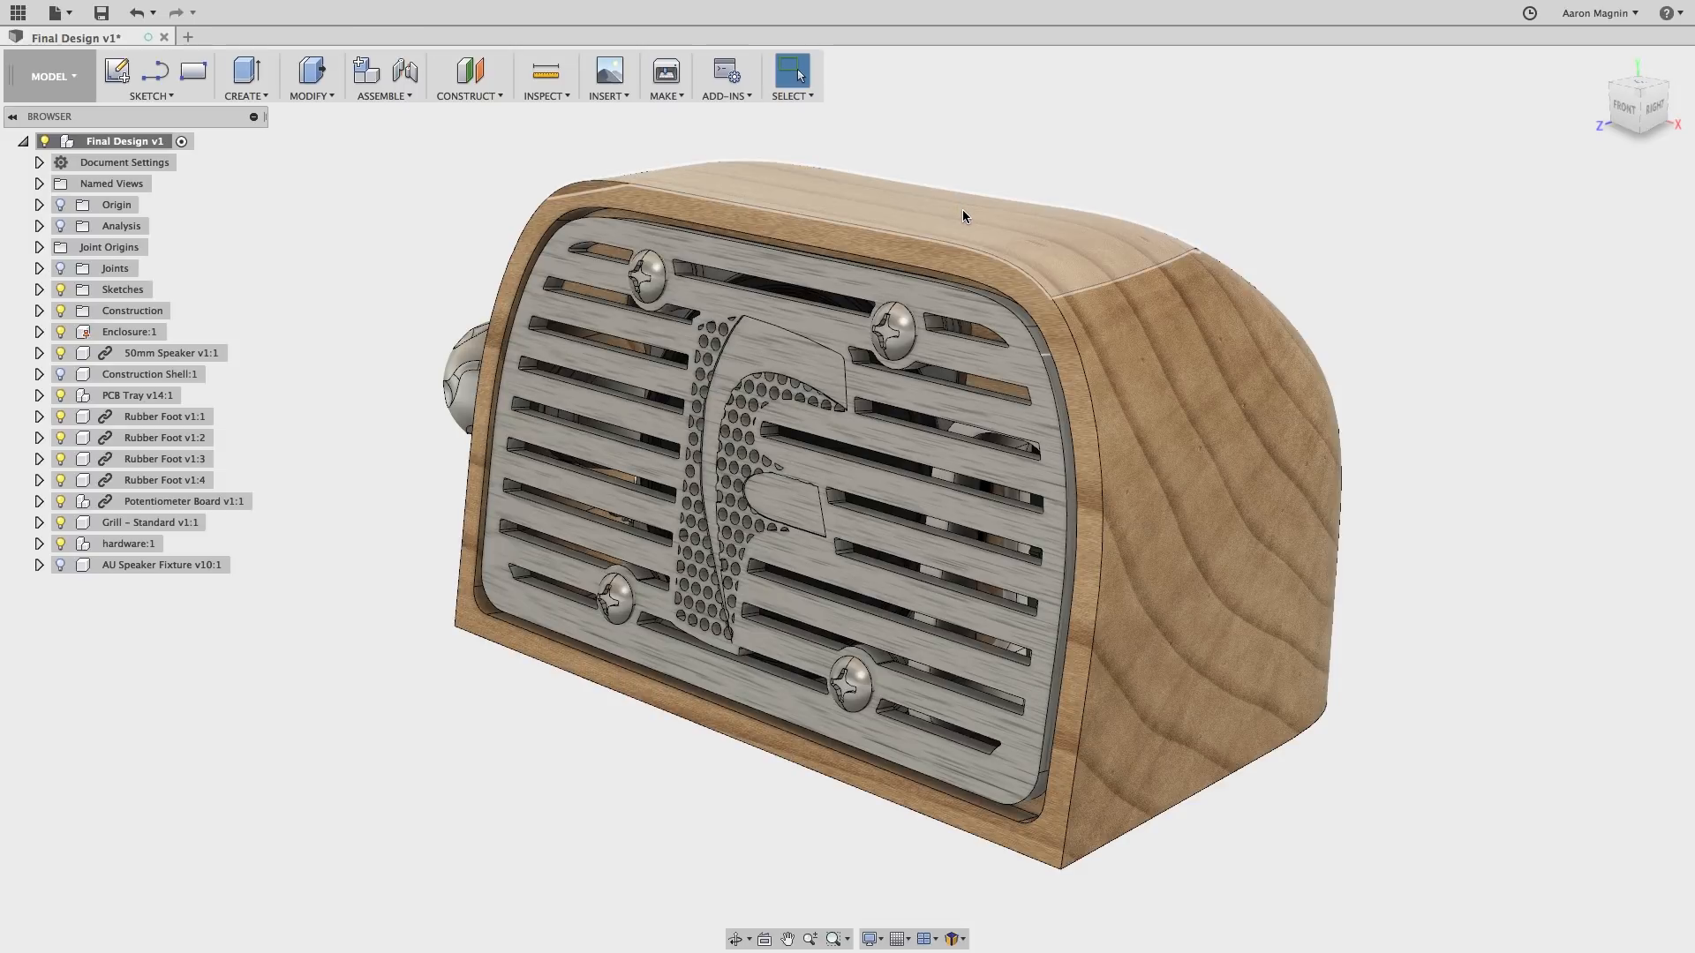
- Set the Enclosure component's opacity to 50% to reveal the speaker and circuit board
click(130, 332)
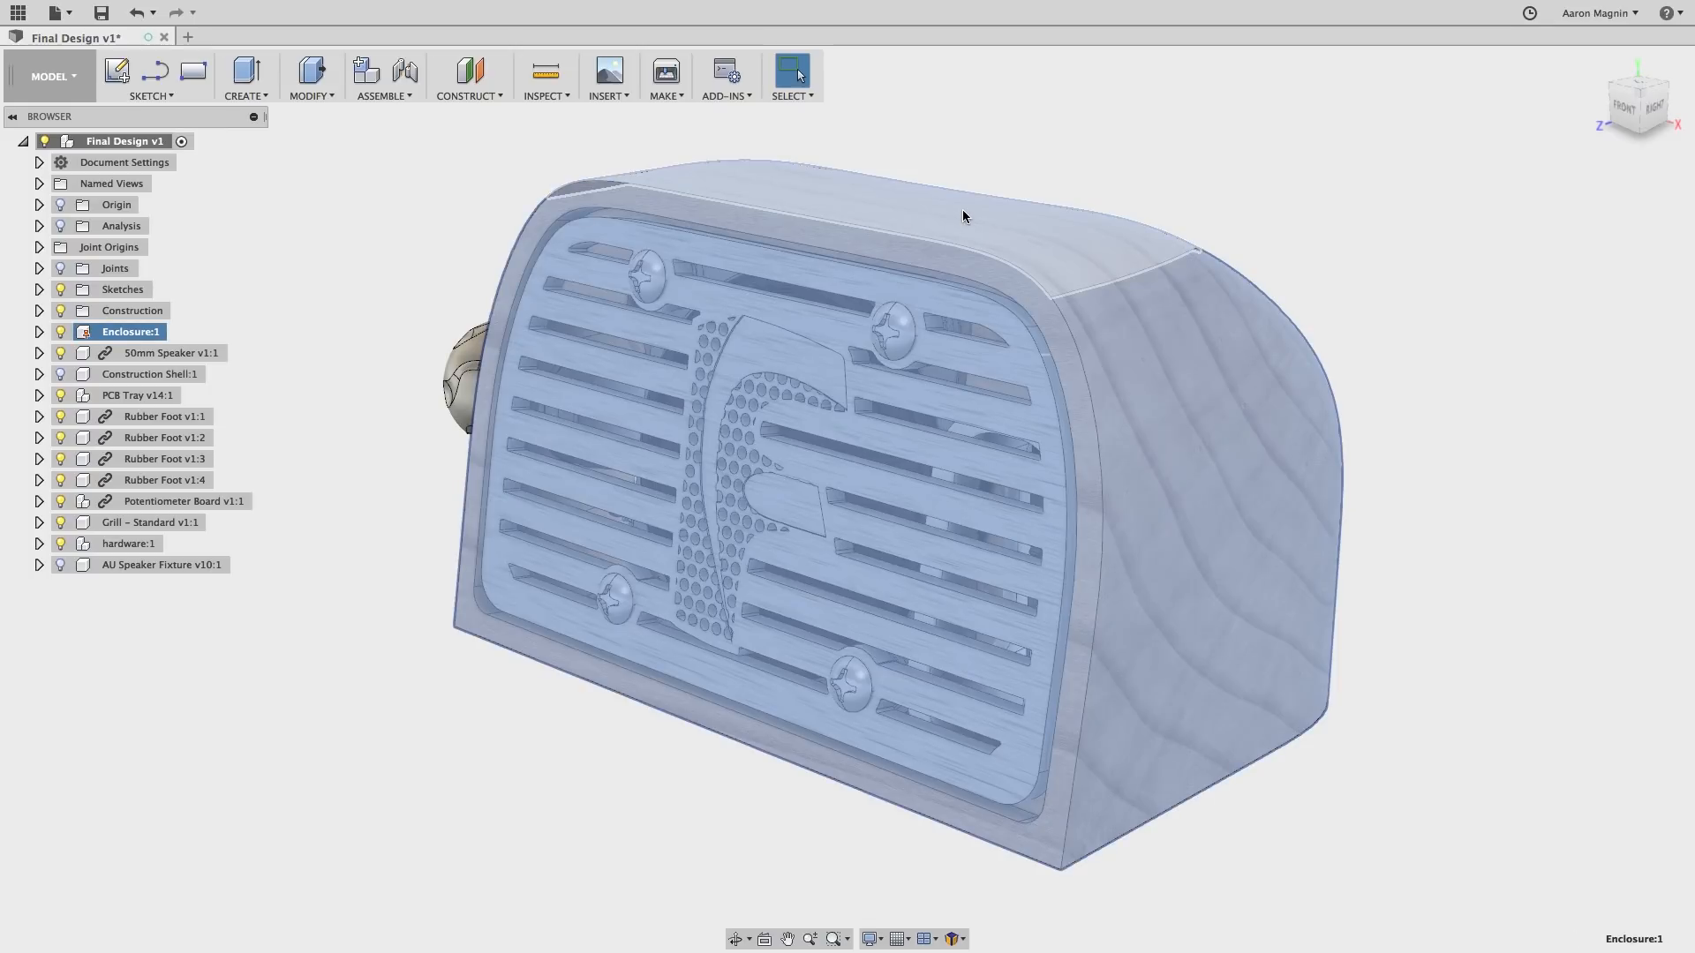
right_click(962, 217)
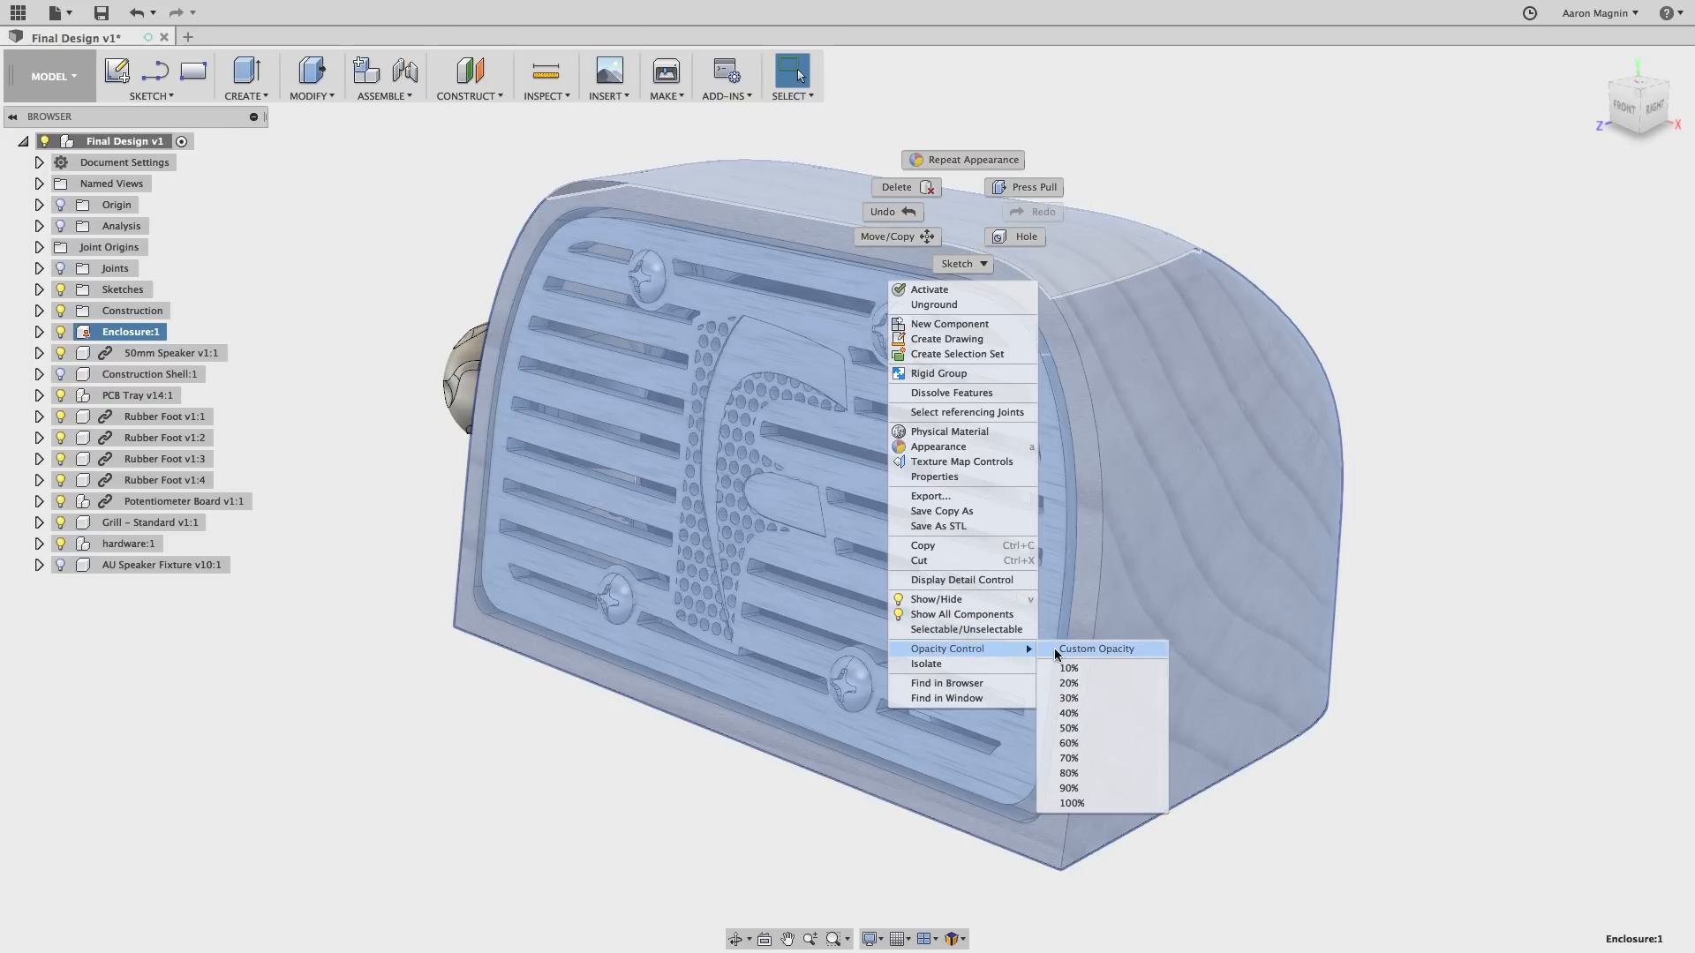
mouse_move(1084, 733)
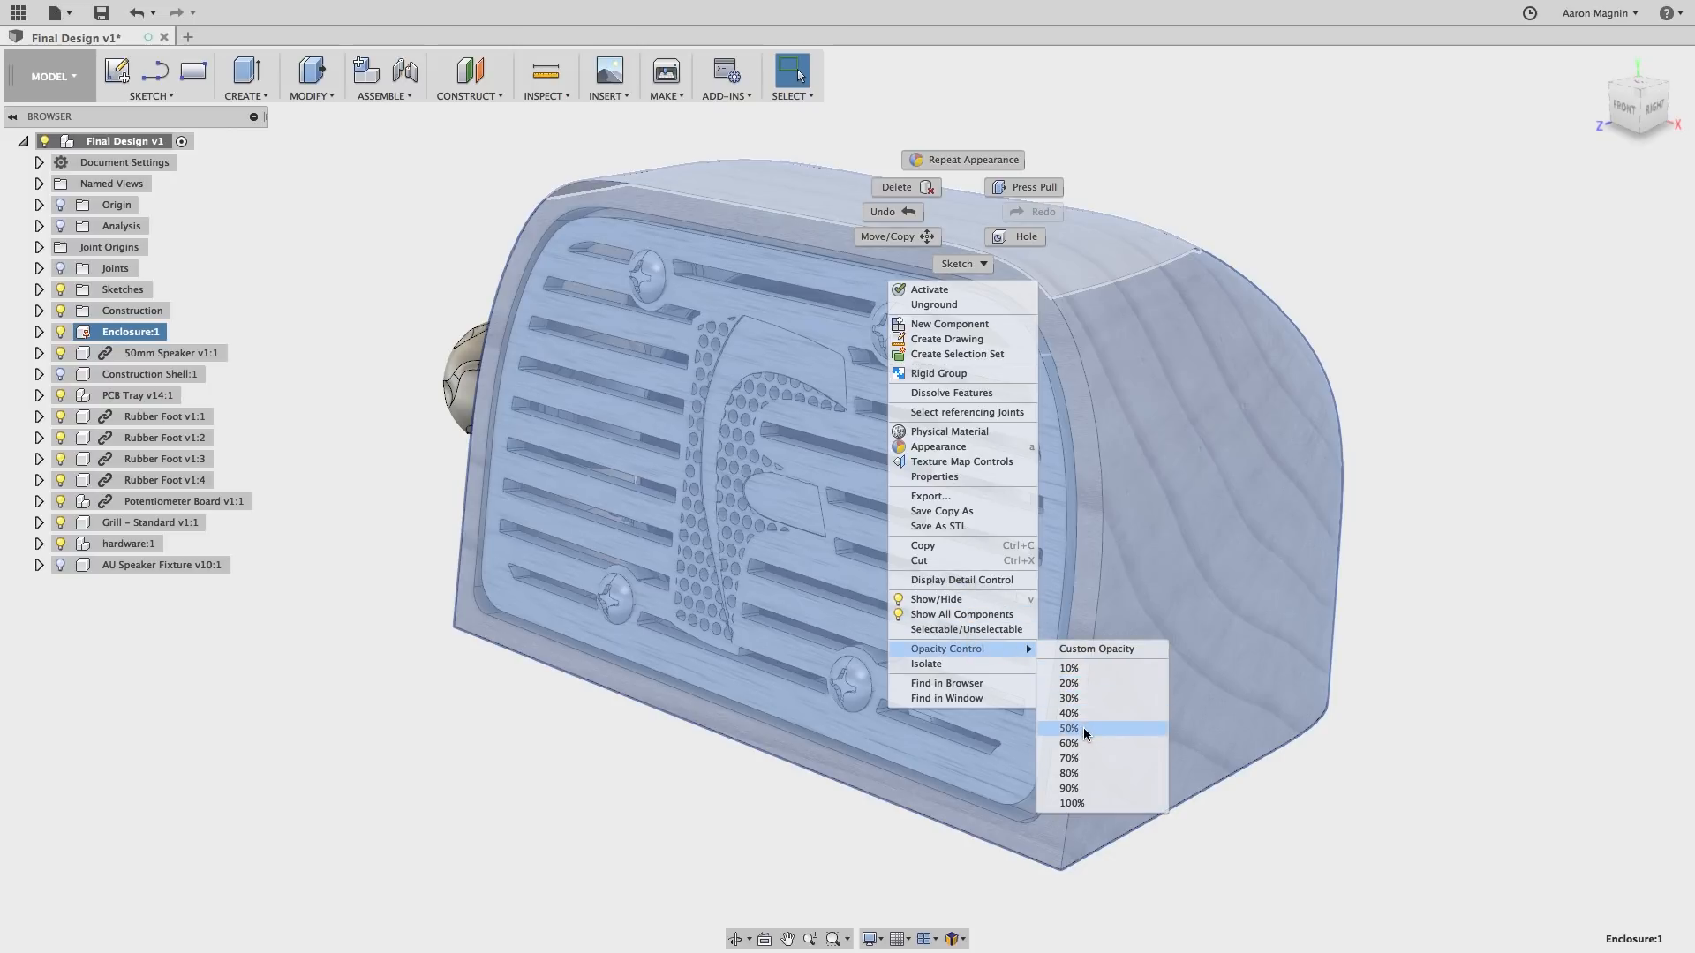
click(1068, 727)
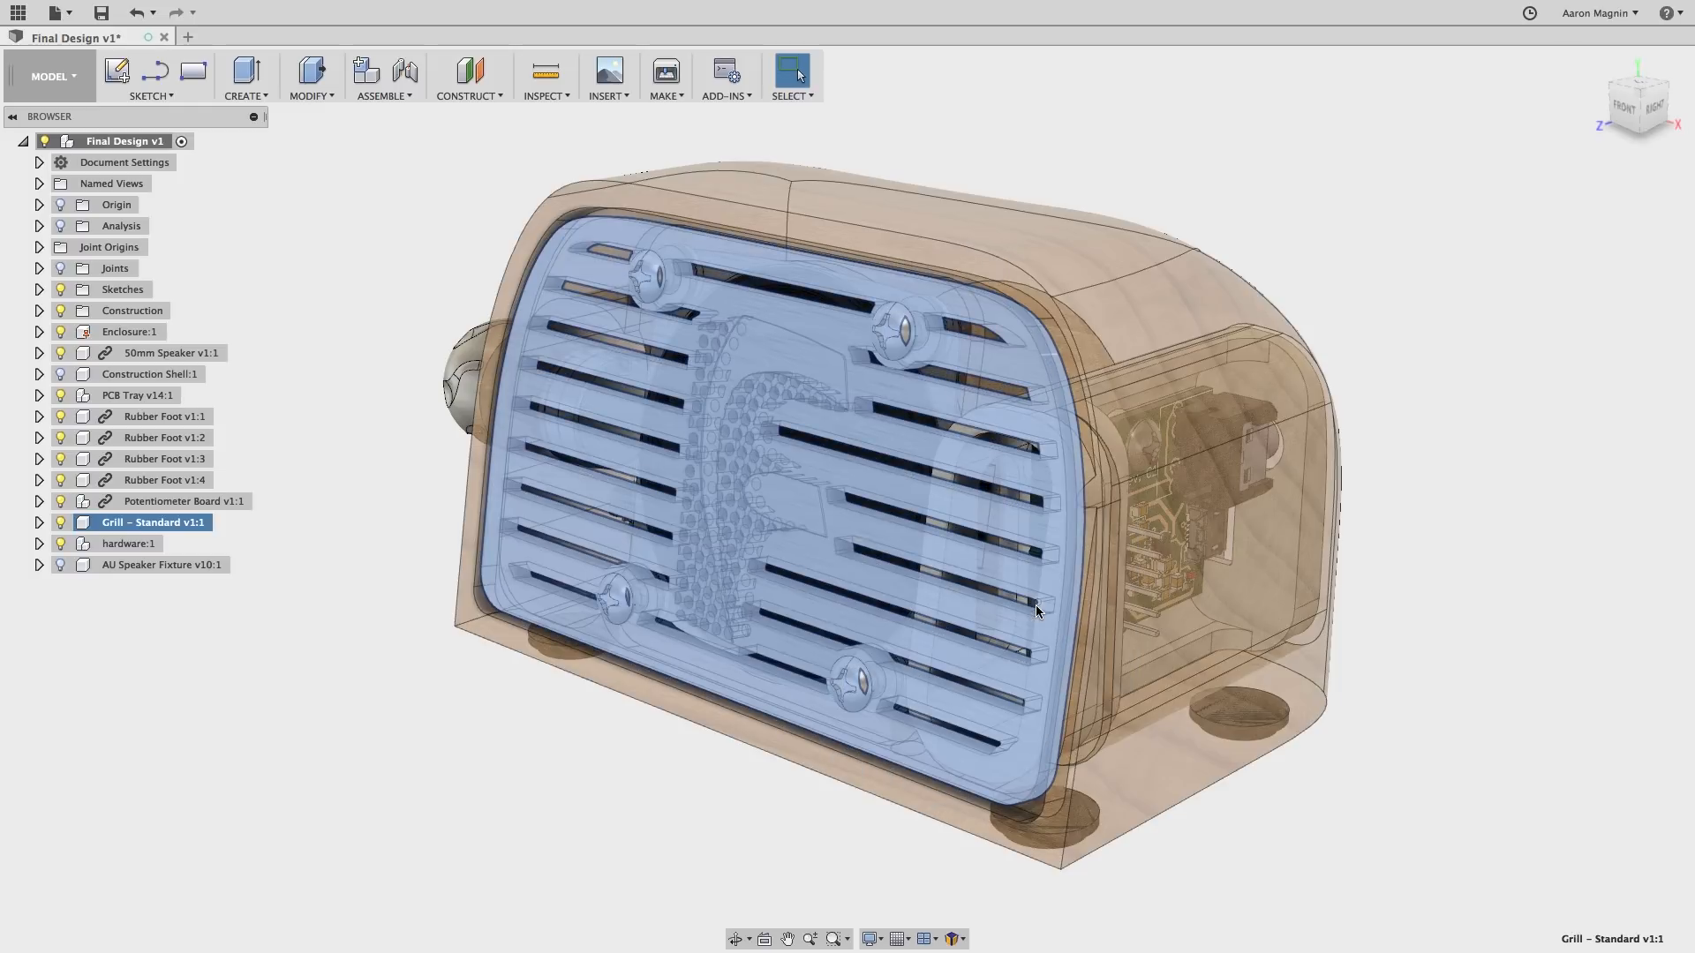
click(812, 847)
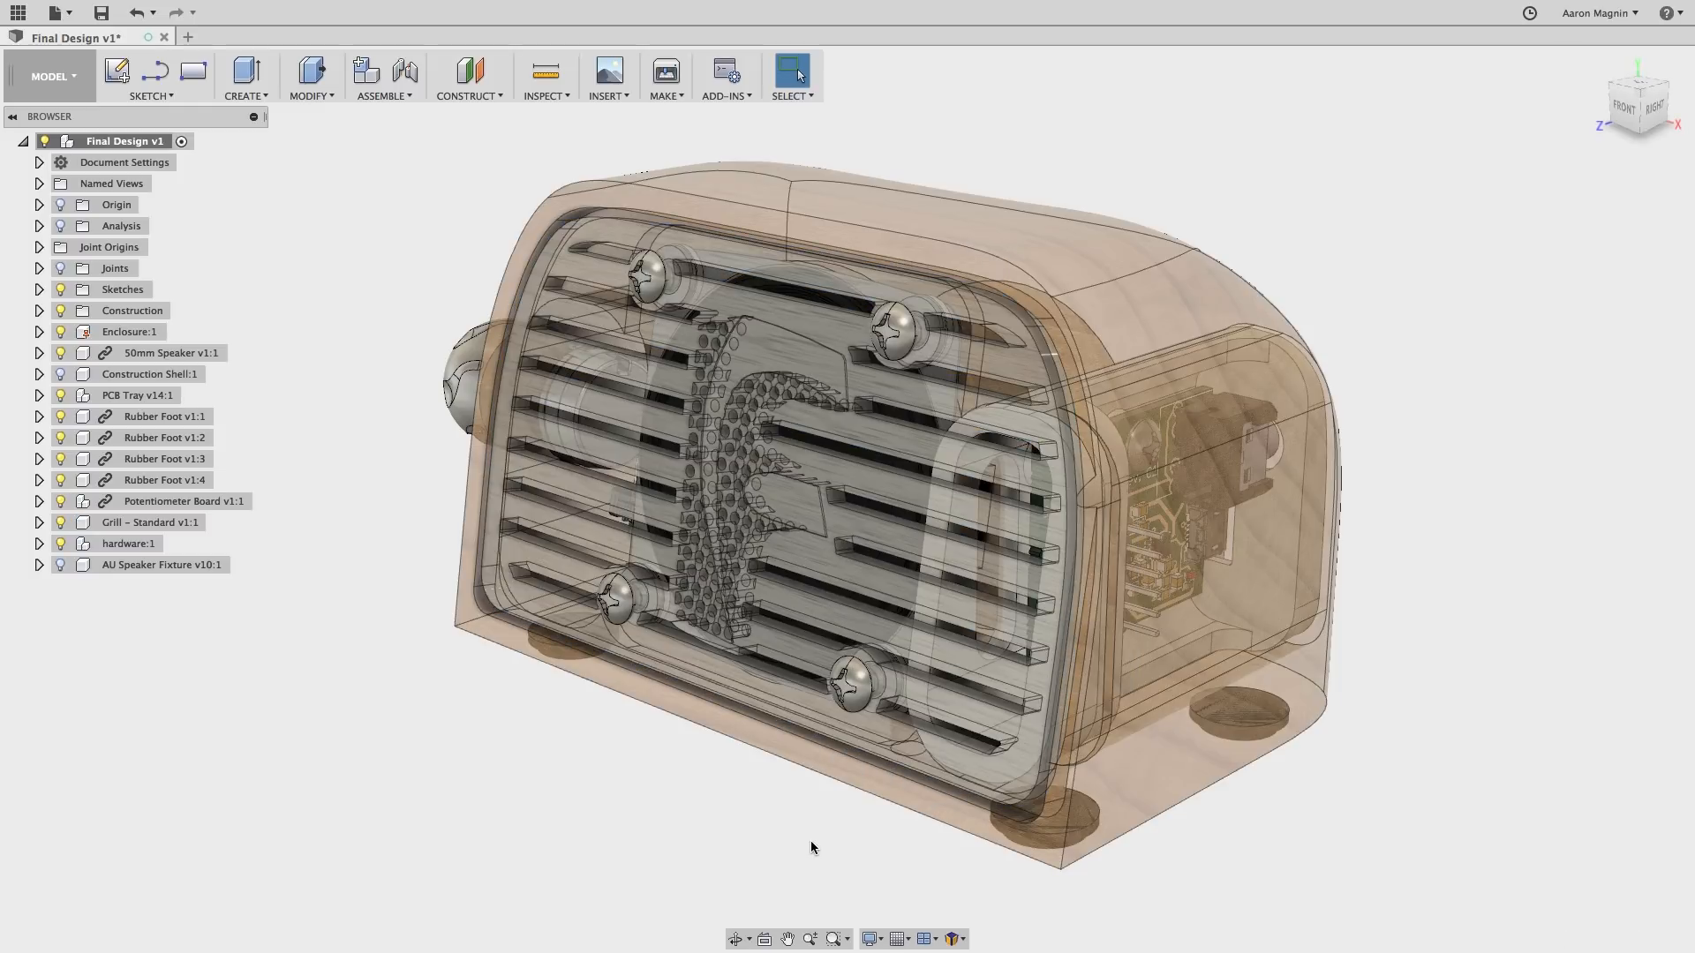
right_click(165, 416)
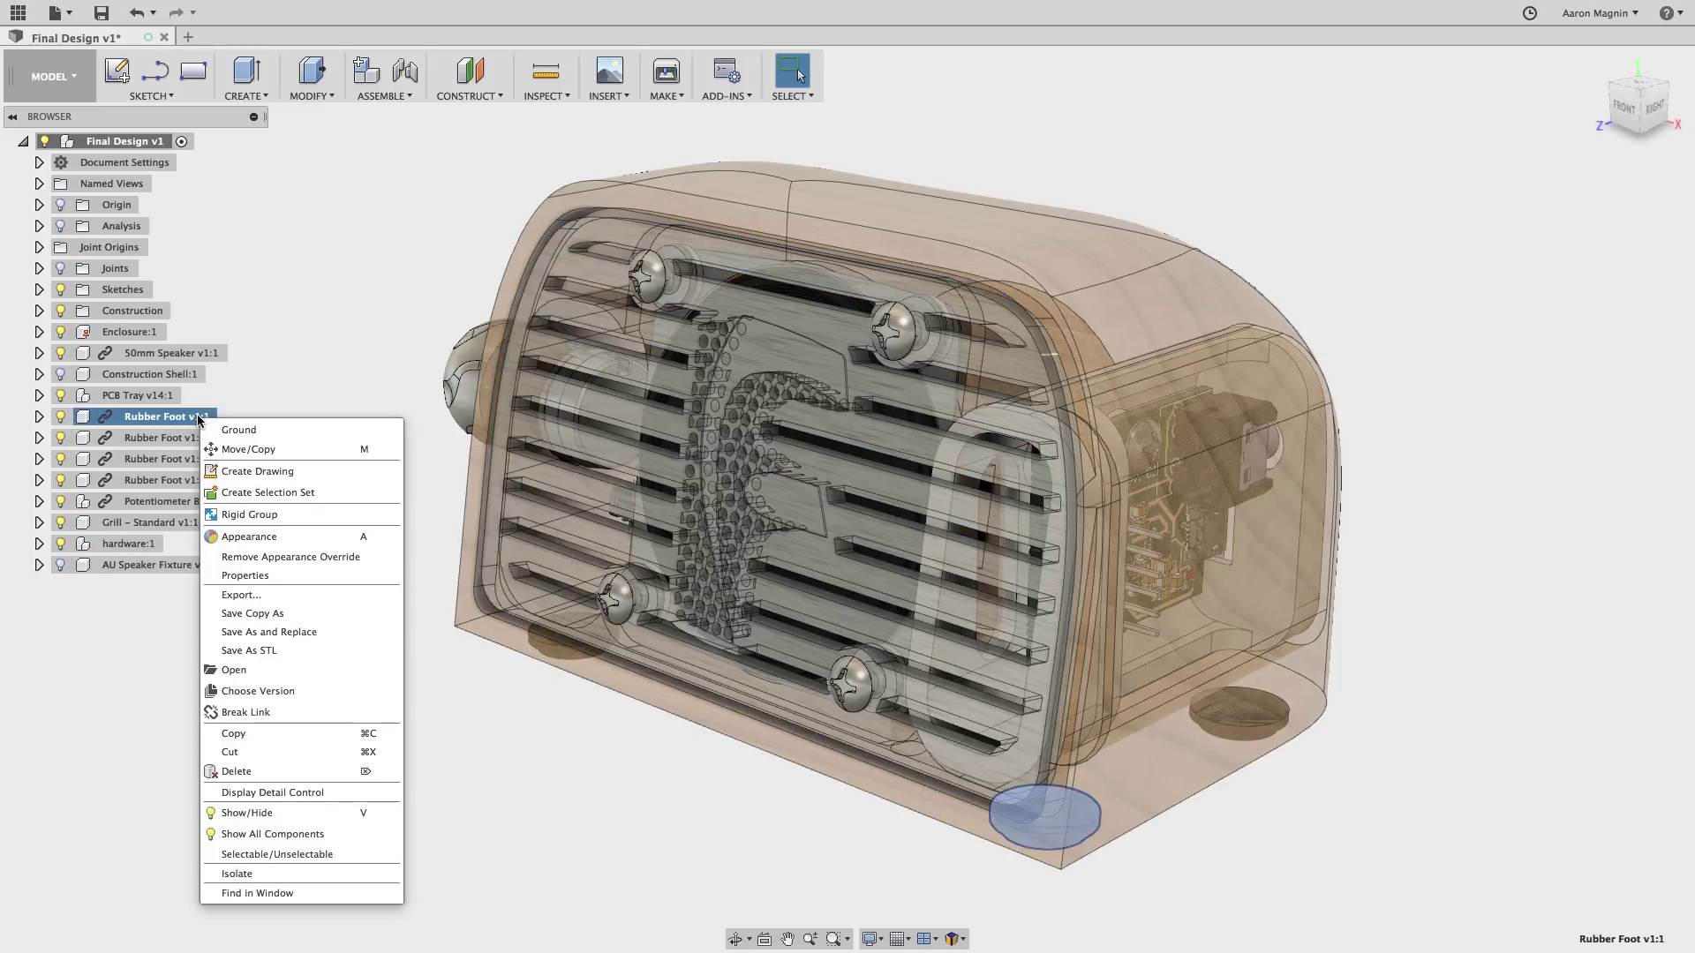
mouse_move(310, 751)
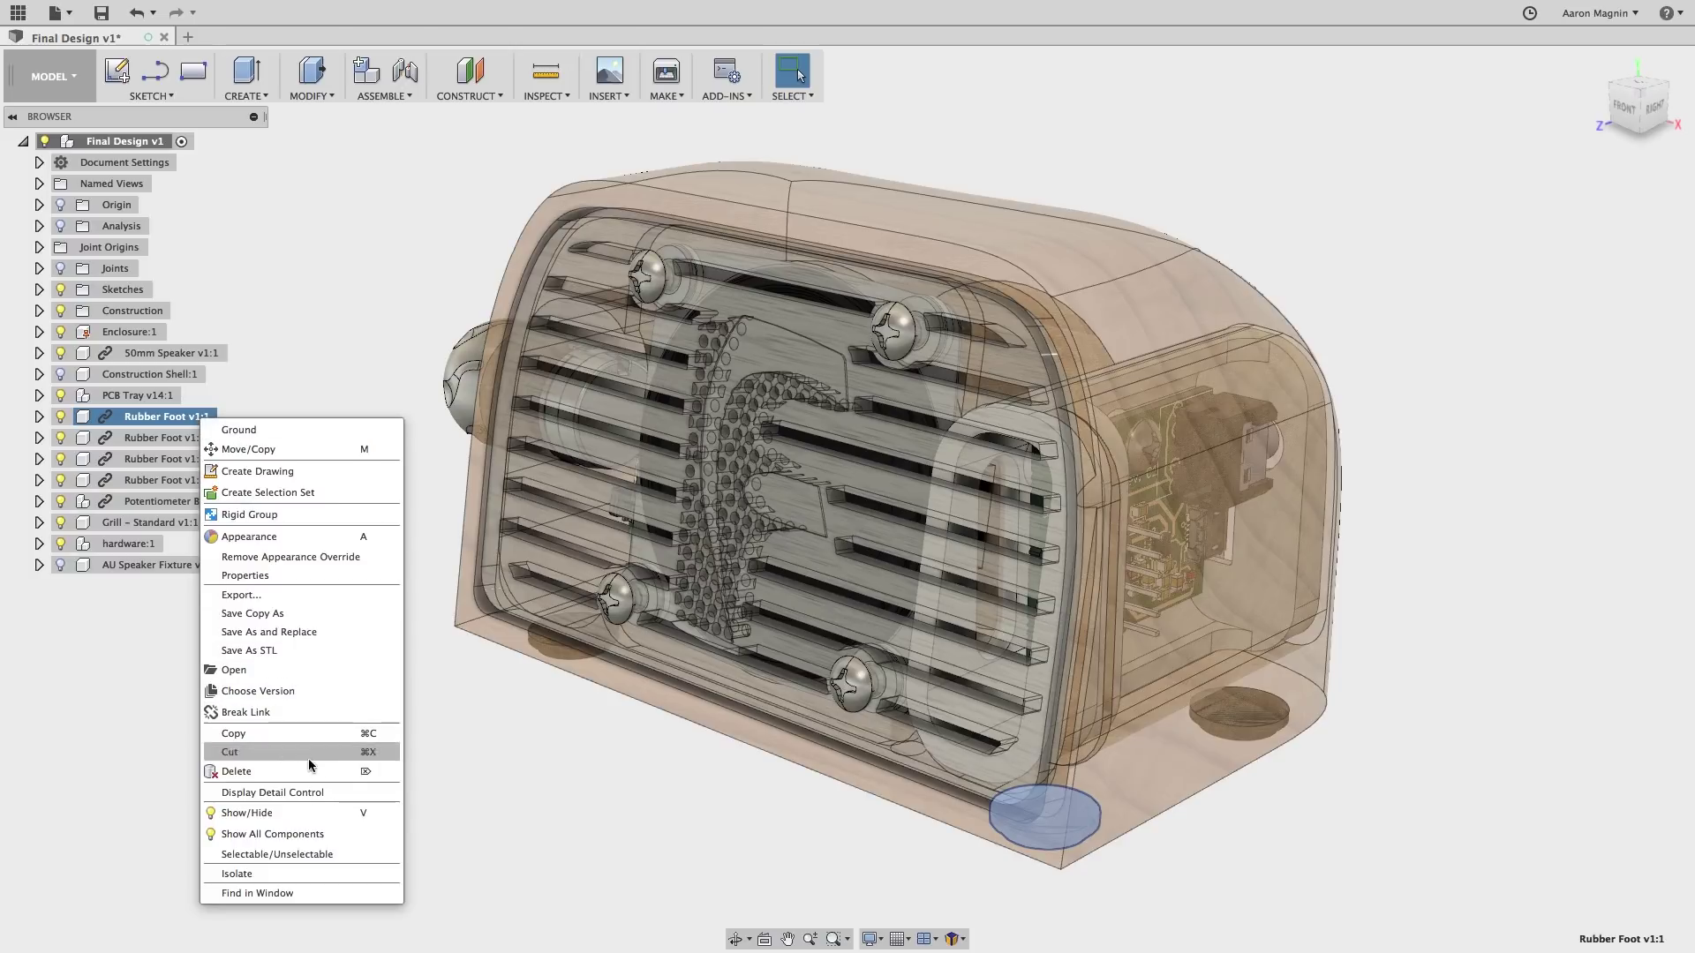
mouse_move(331, 712)
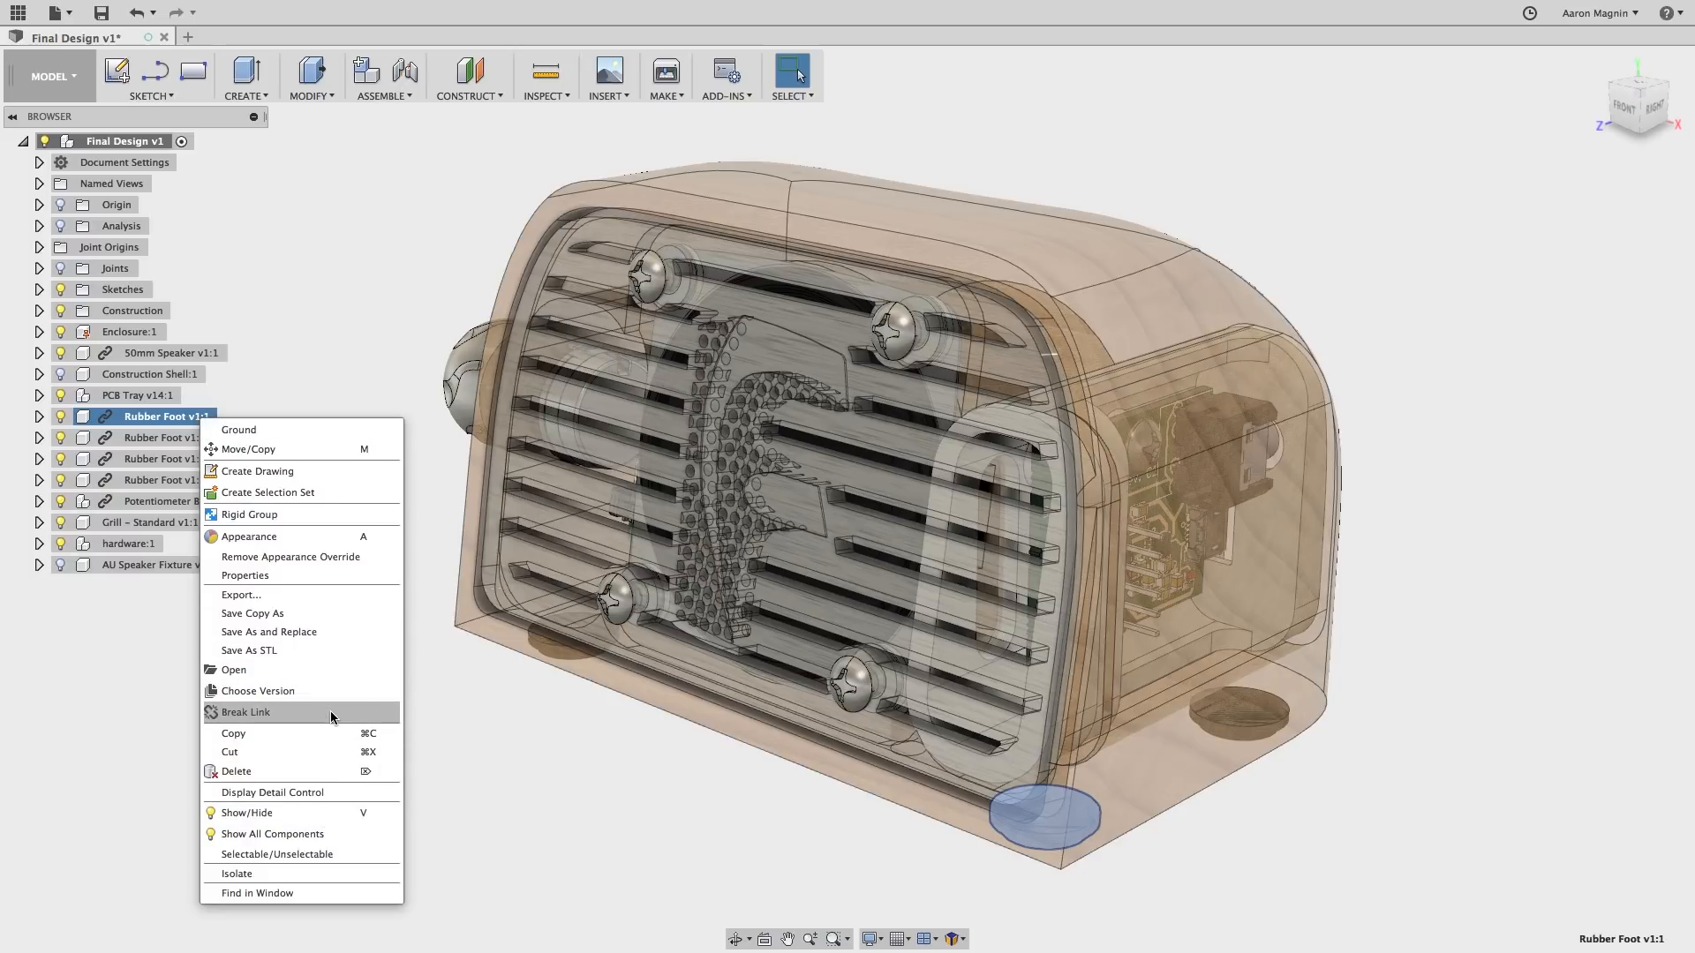
mouse_move(447, 724)
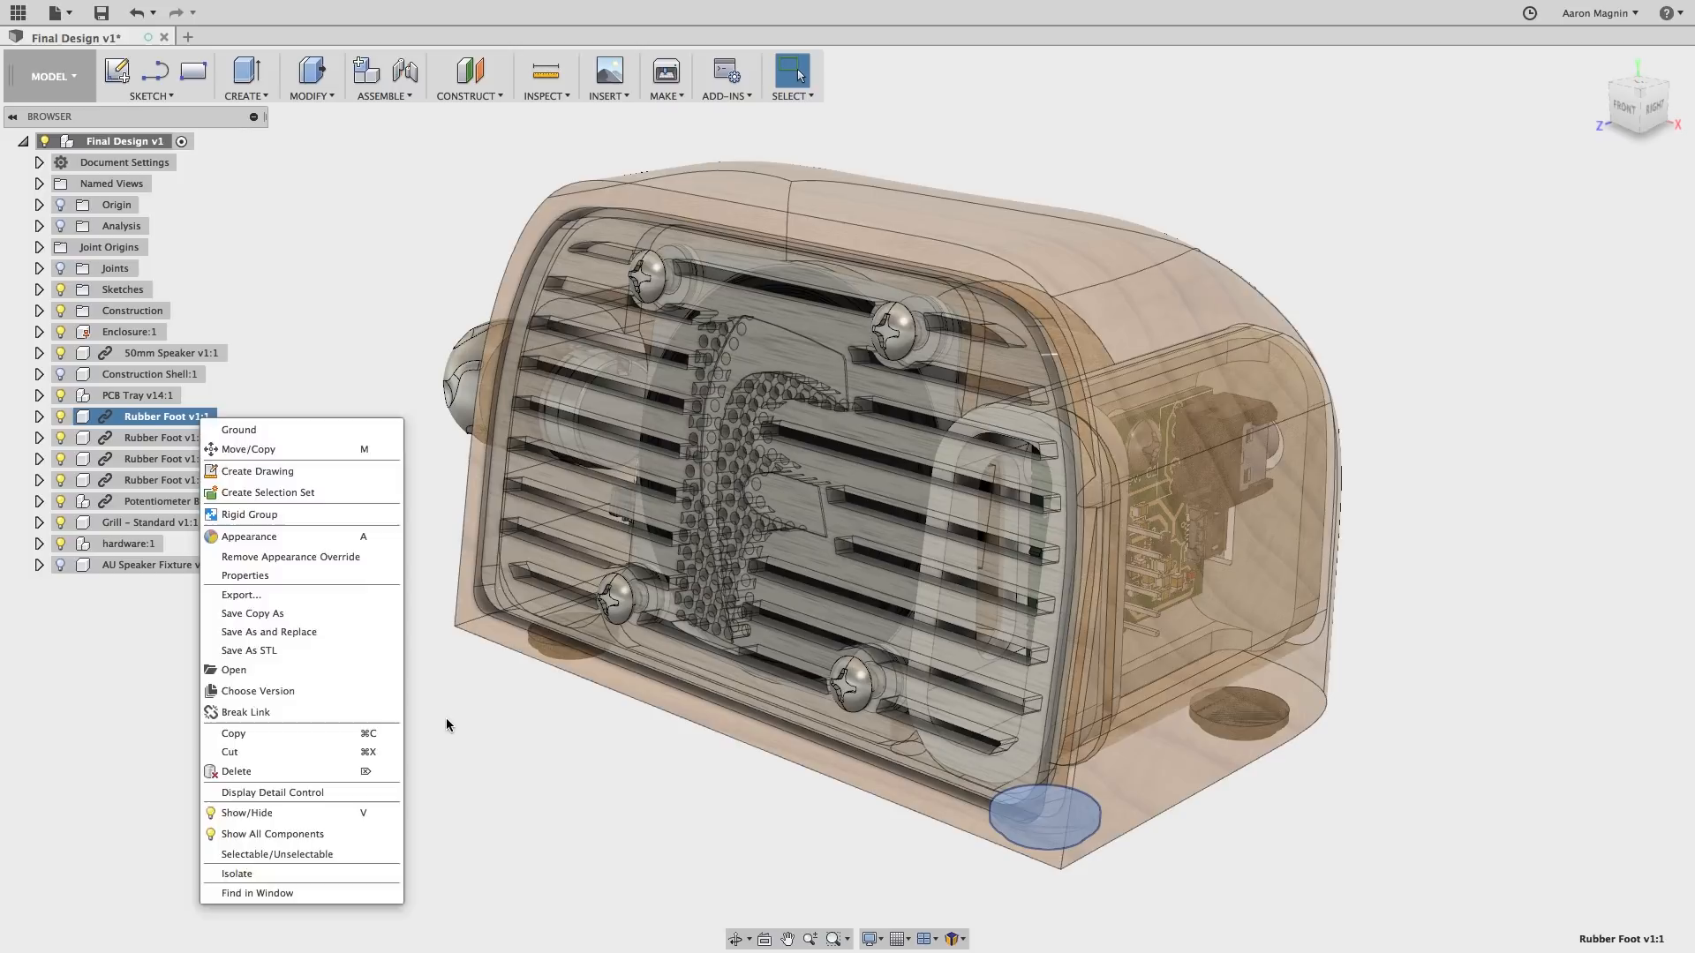
click(447, 724)
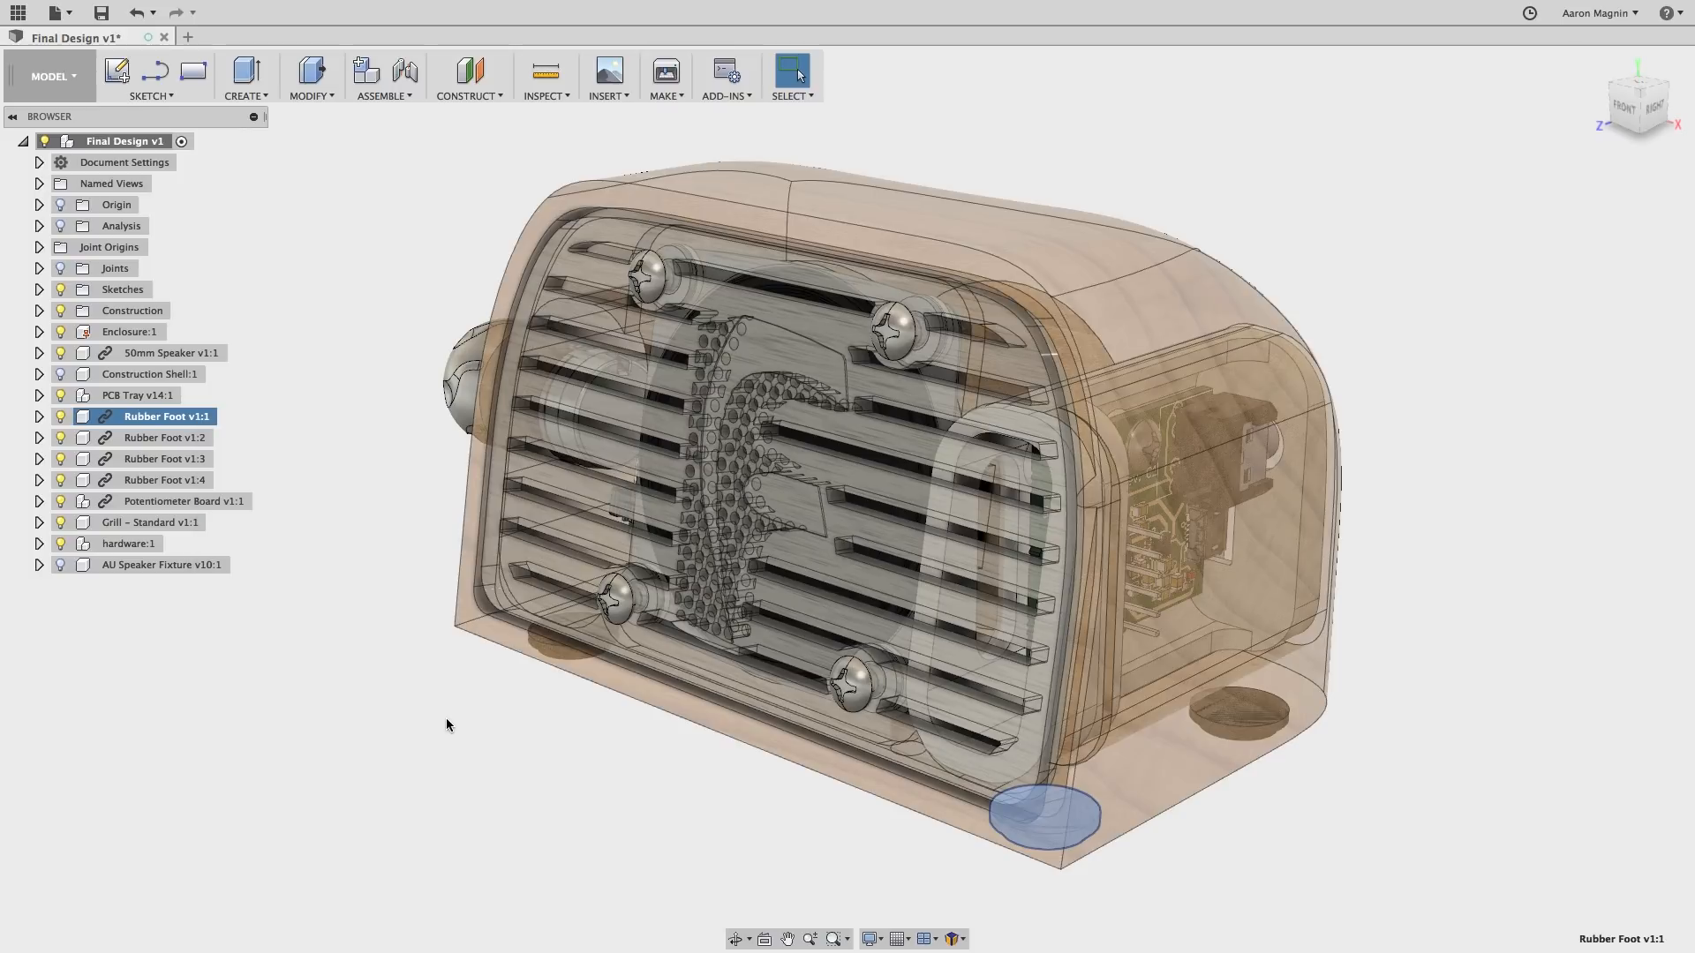
mouse_move(50, 76)
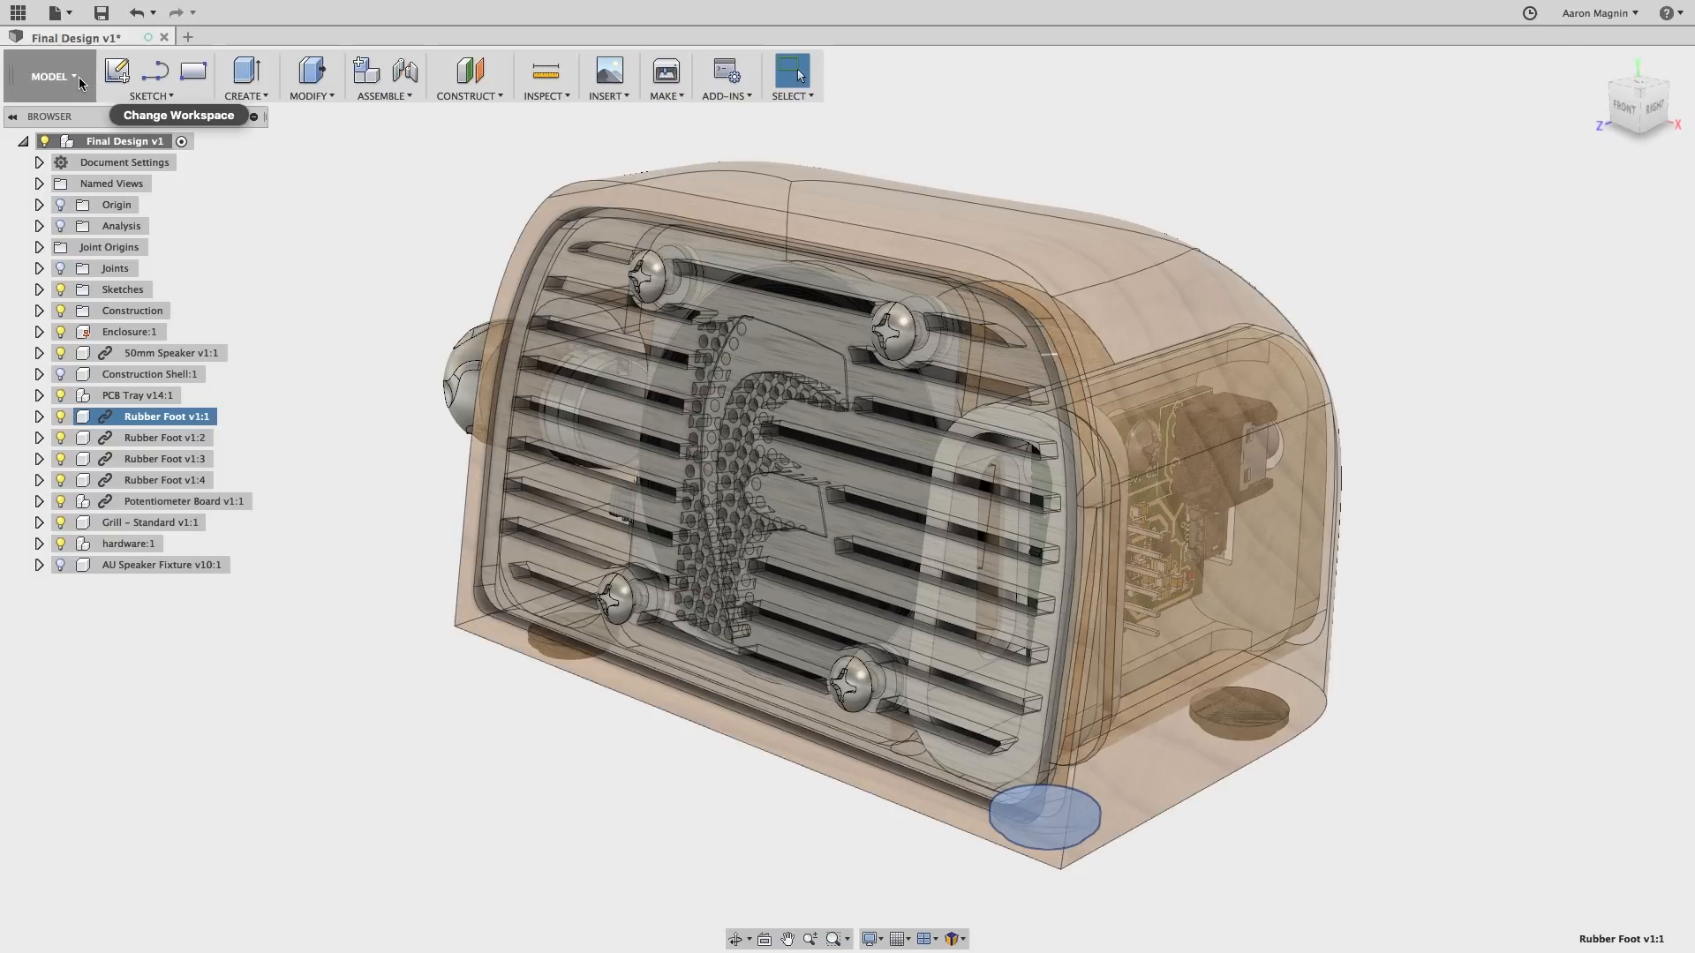
- Switch to the Render workspace and open the Enclosure's Appearance panel
click(49, 76)
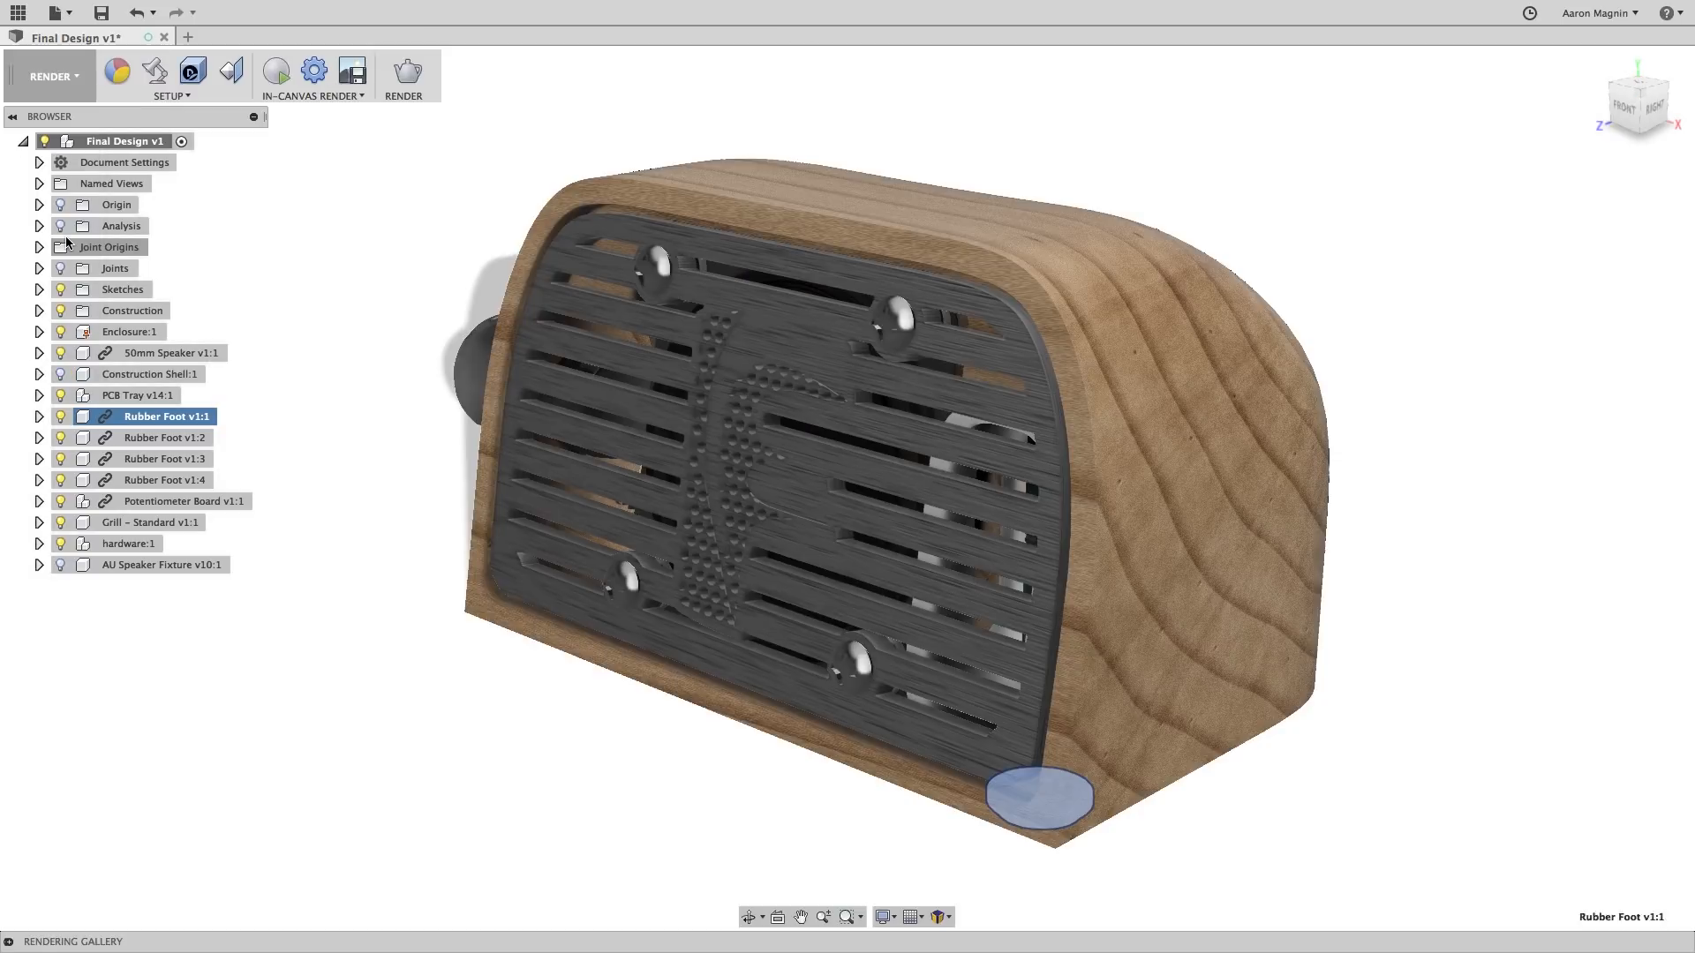
mouse_move(352, 324)
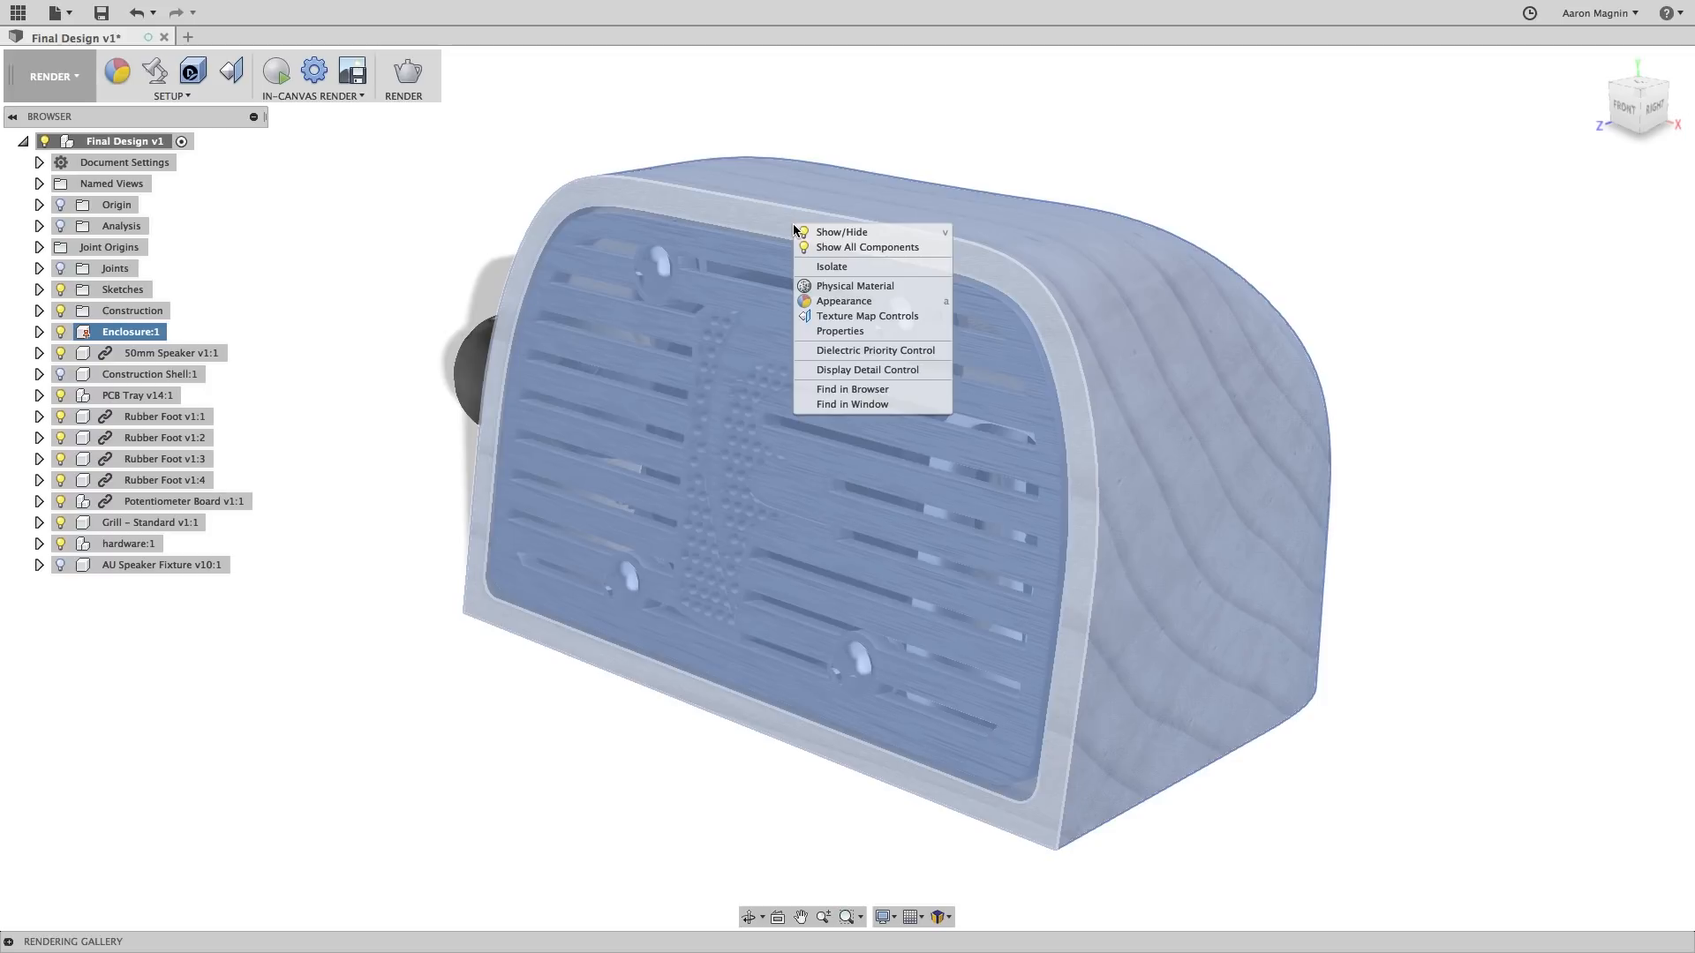
mouse_move(843, 300)
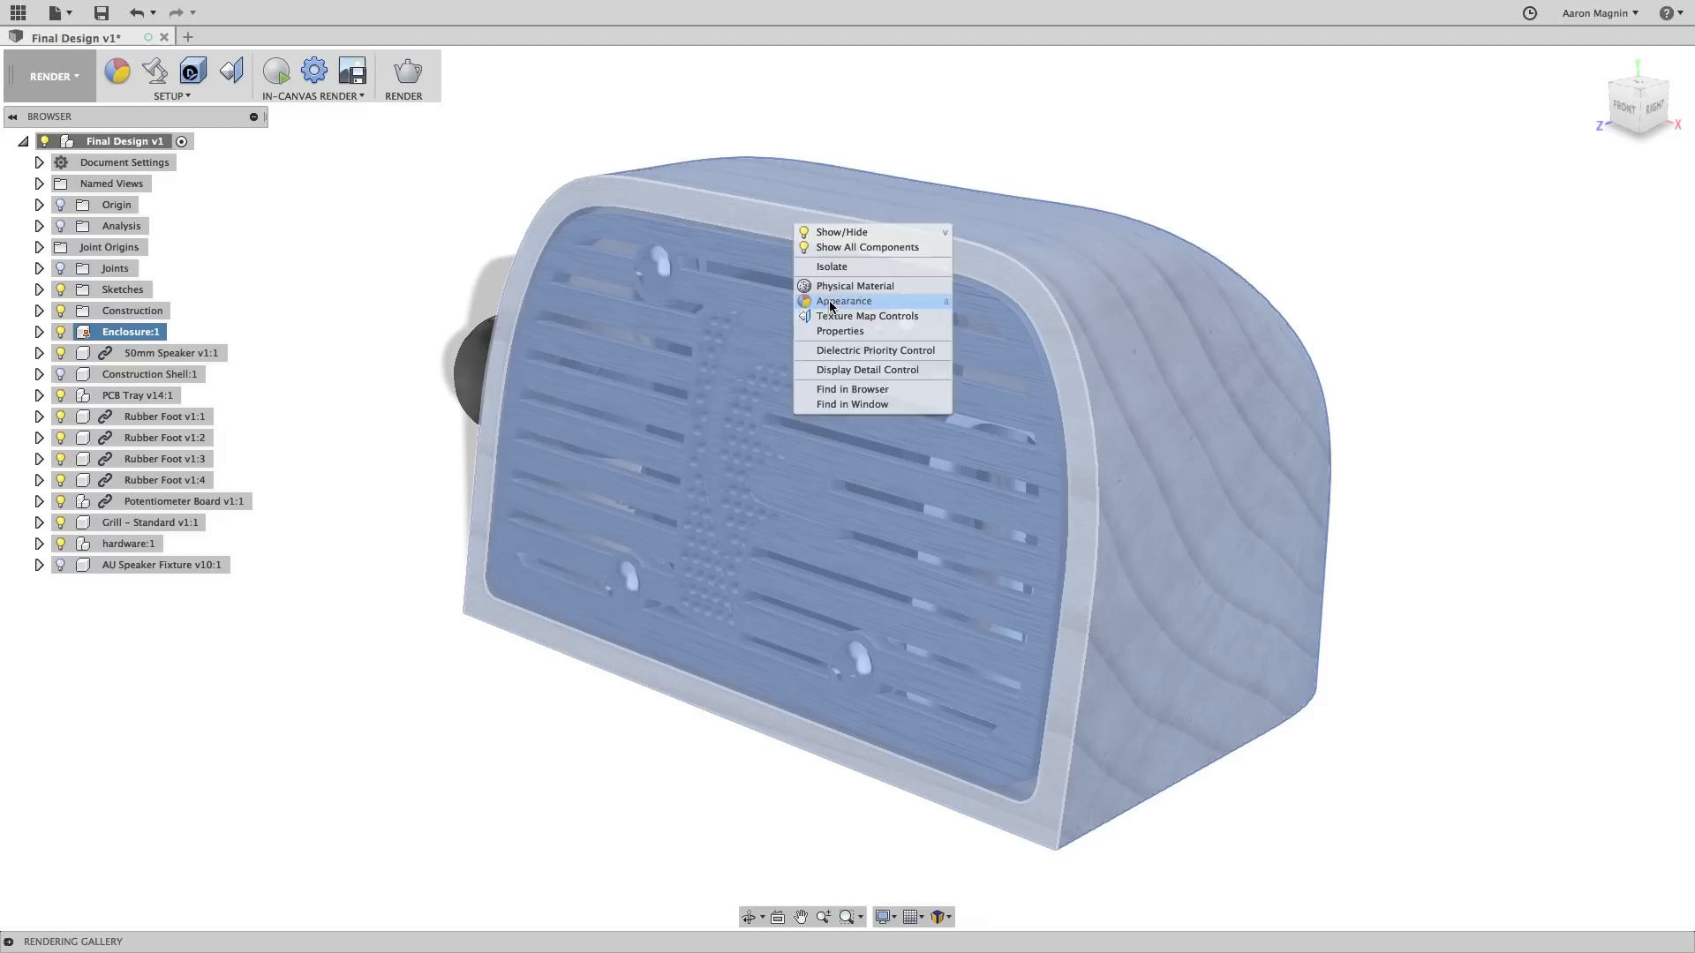
click(843, 300)
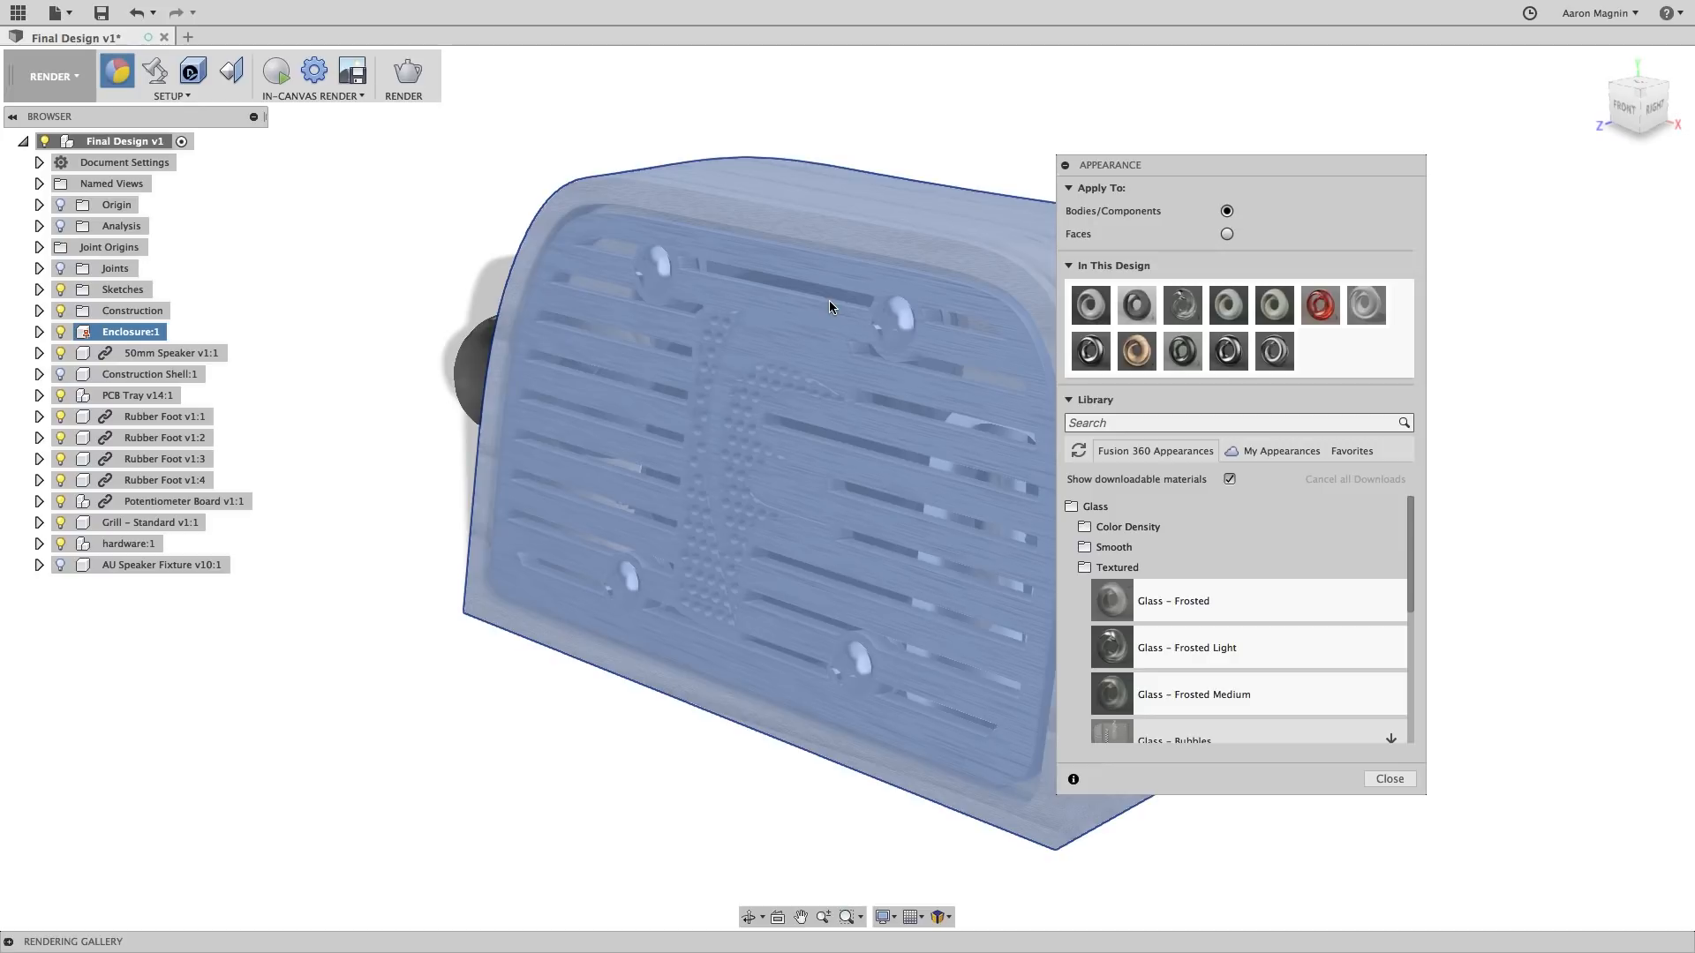
- Edit the 3D Maple - Semigloss appearance to add pores and rays, then close Appearance
right_click(1134, 351)
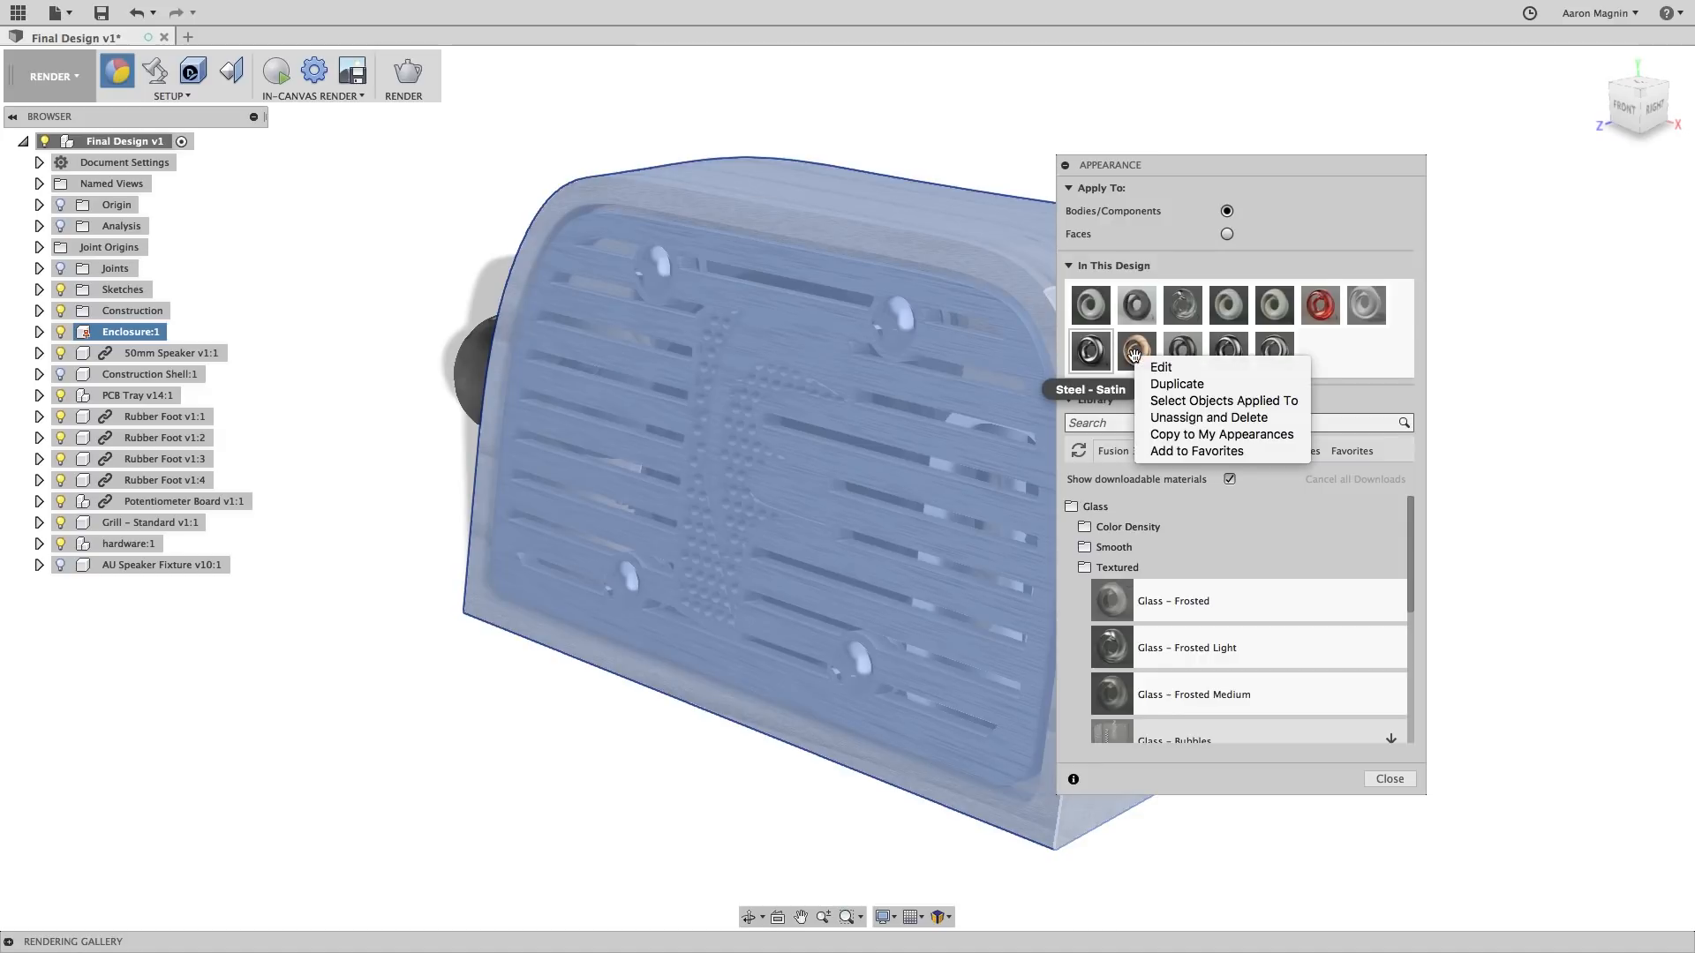
click(1160, 366)
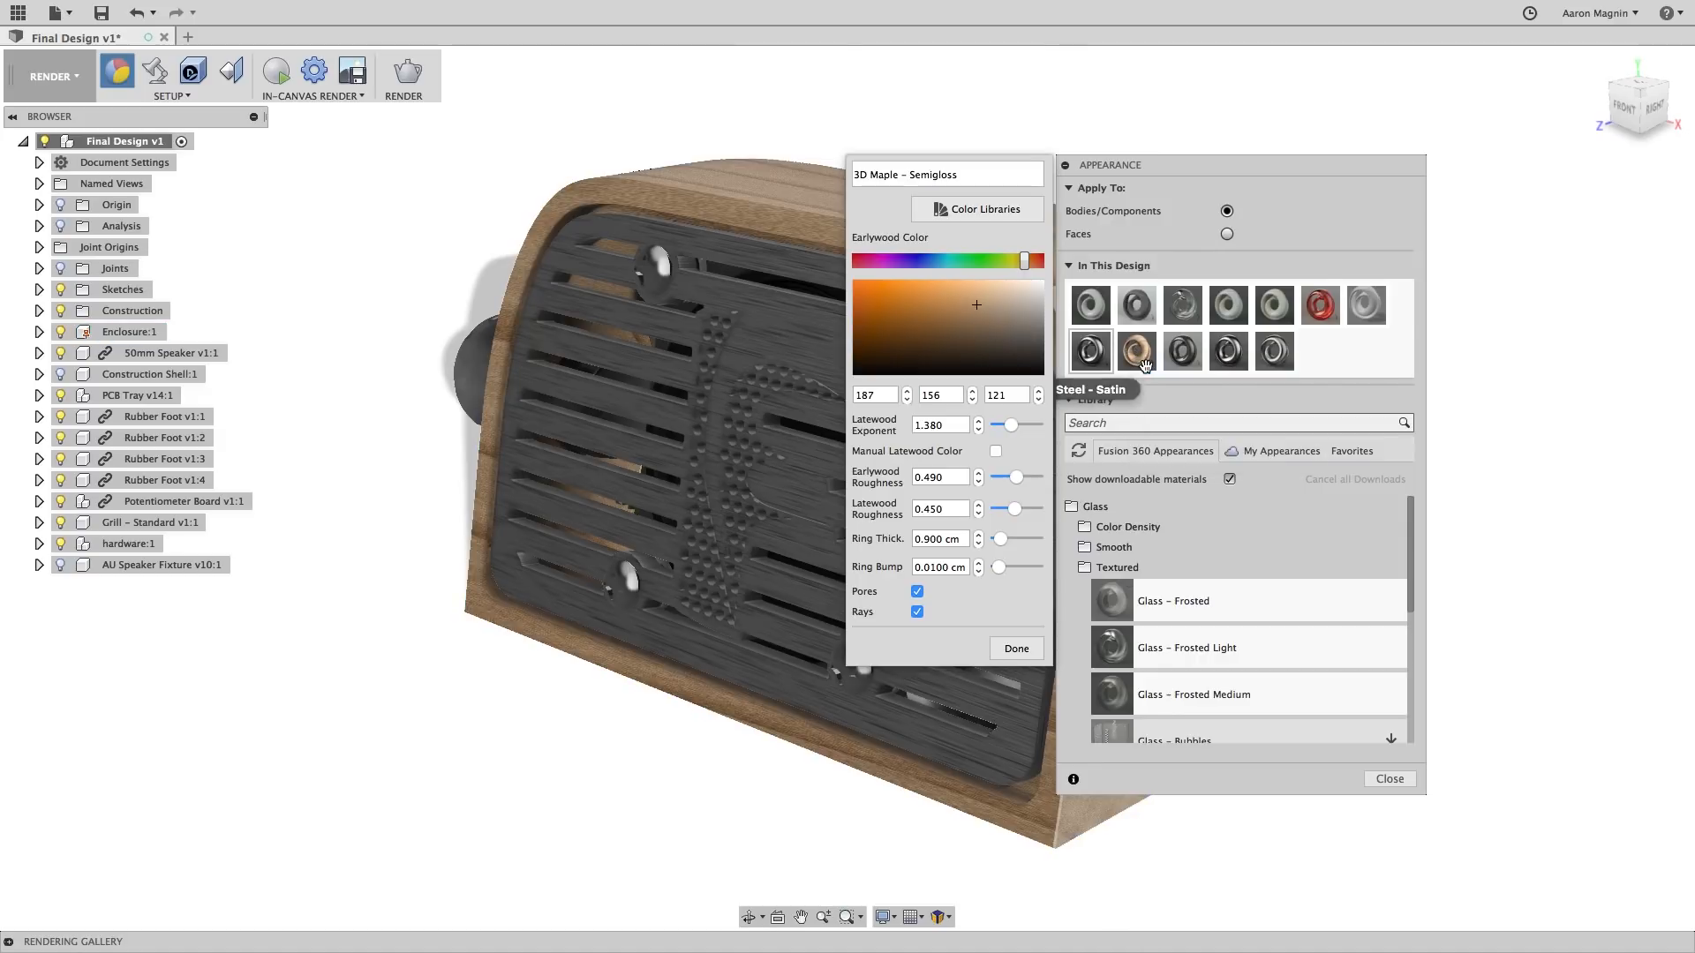
mouse_move(1135, 350)
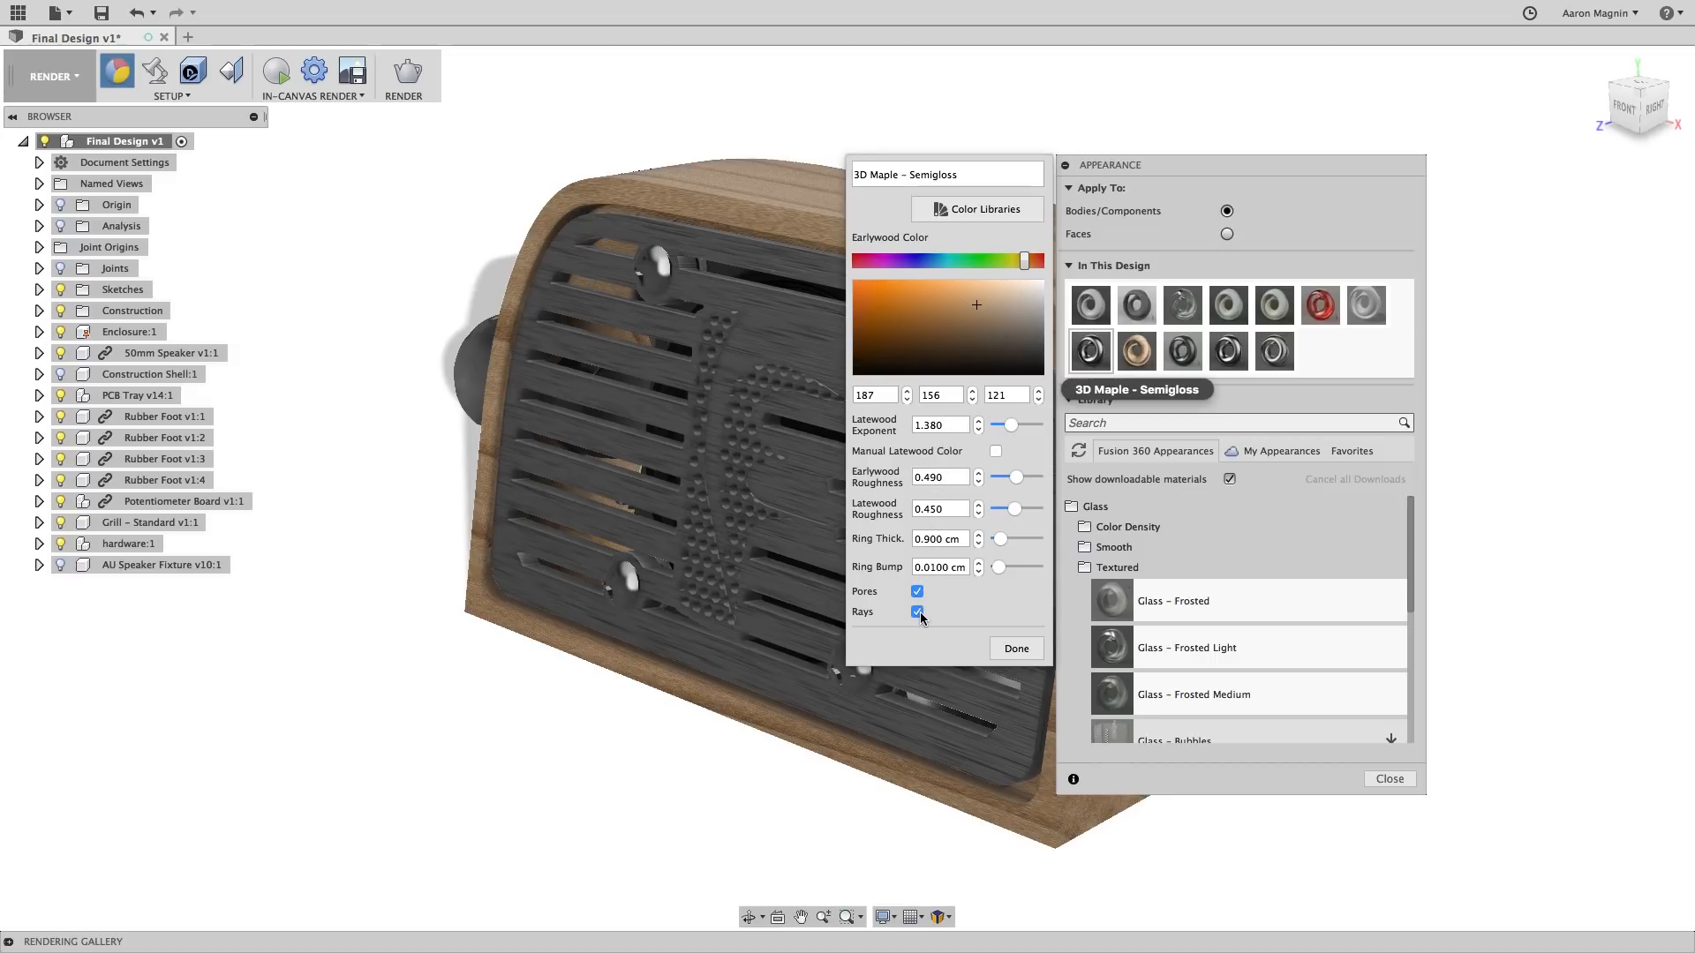
click(1014, 647)
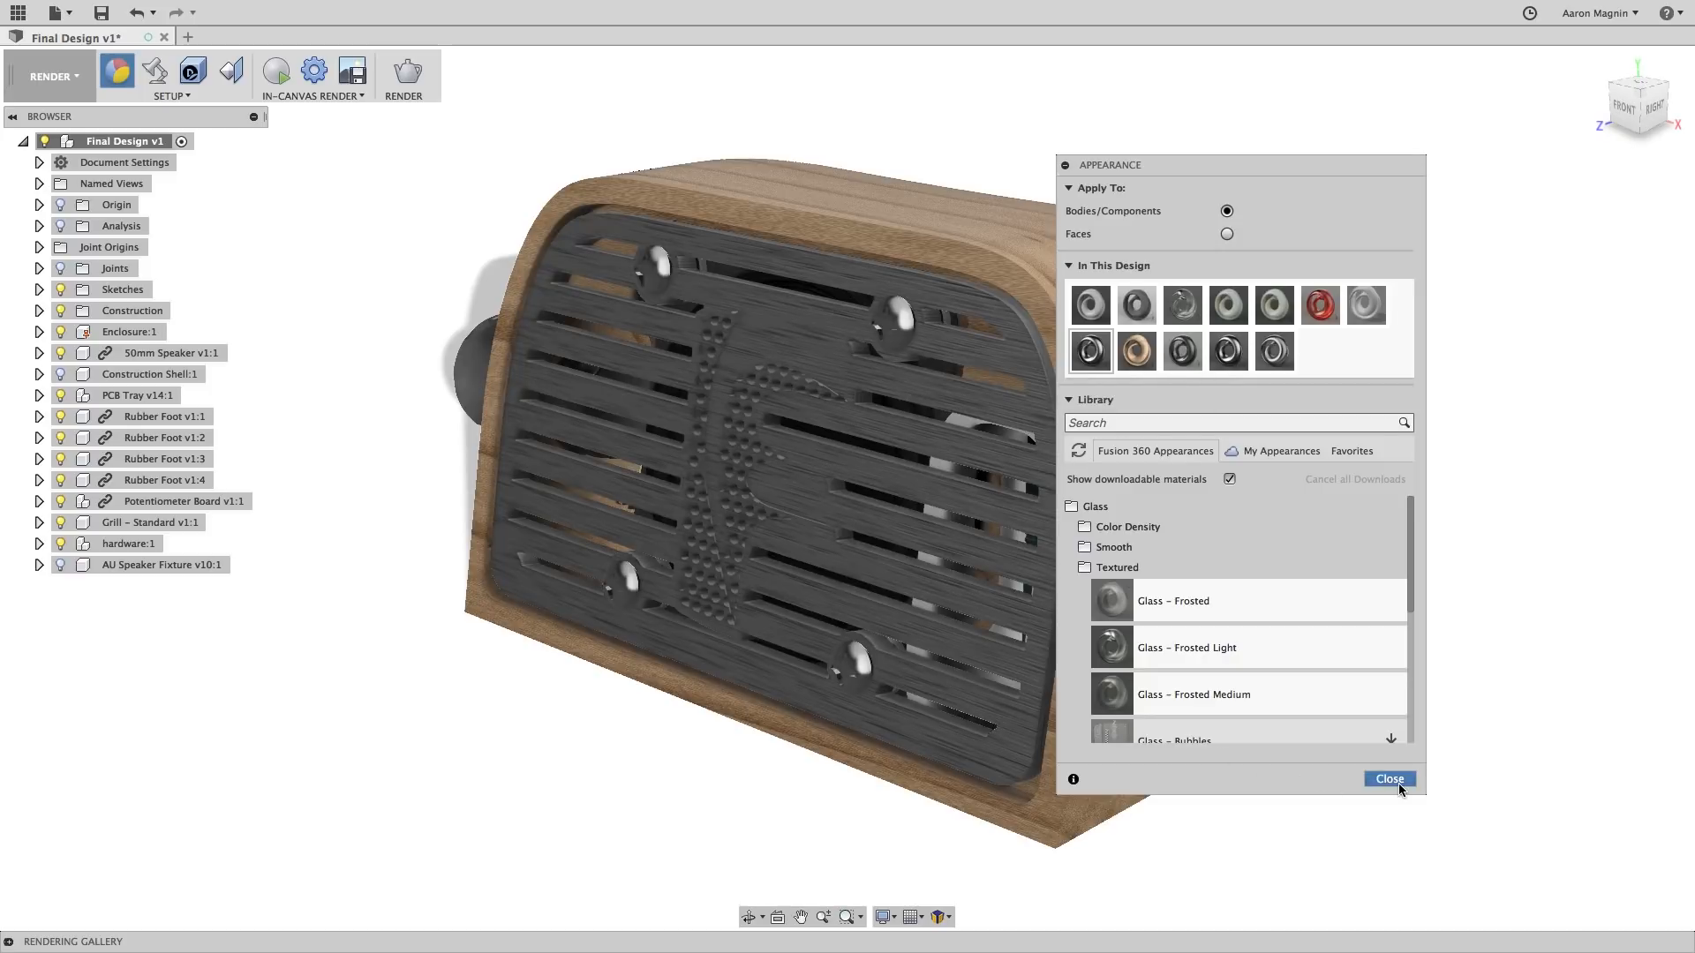
click(1388, 778)
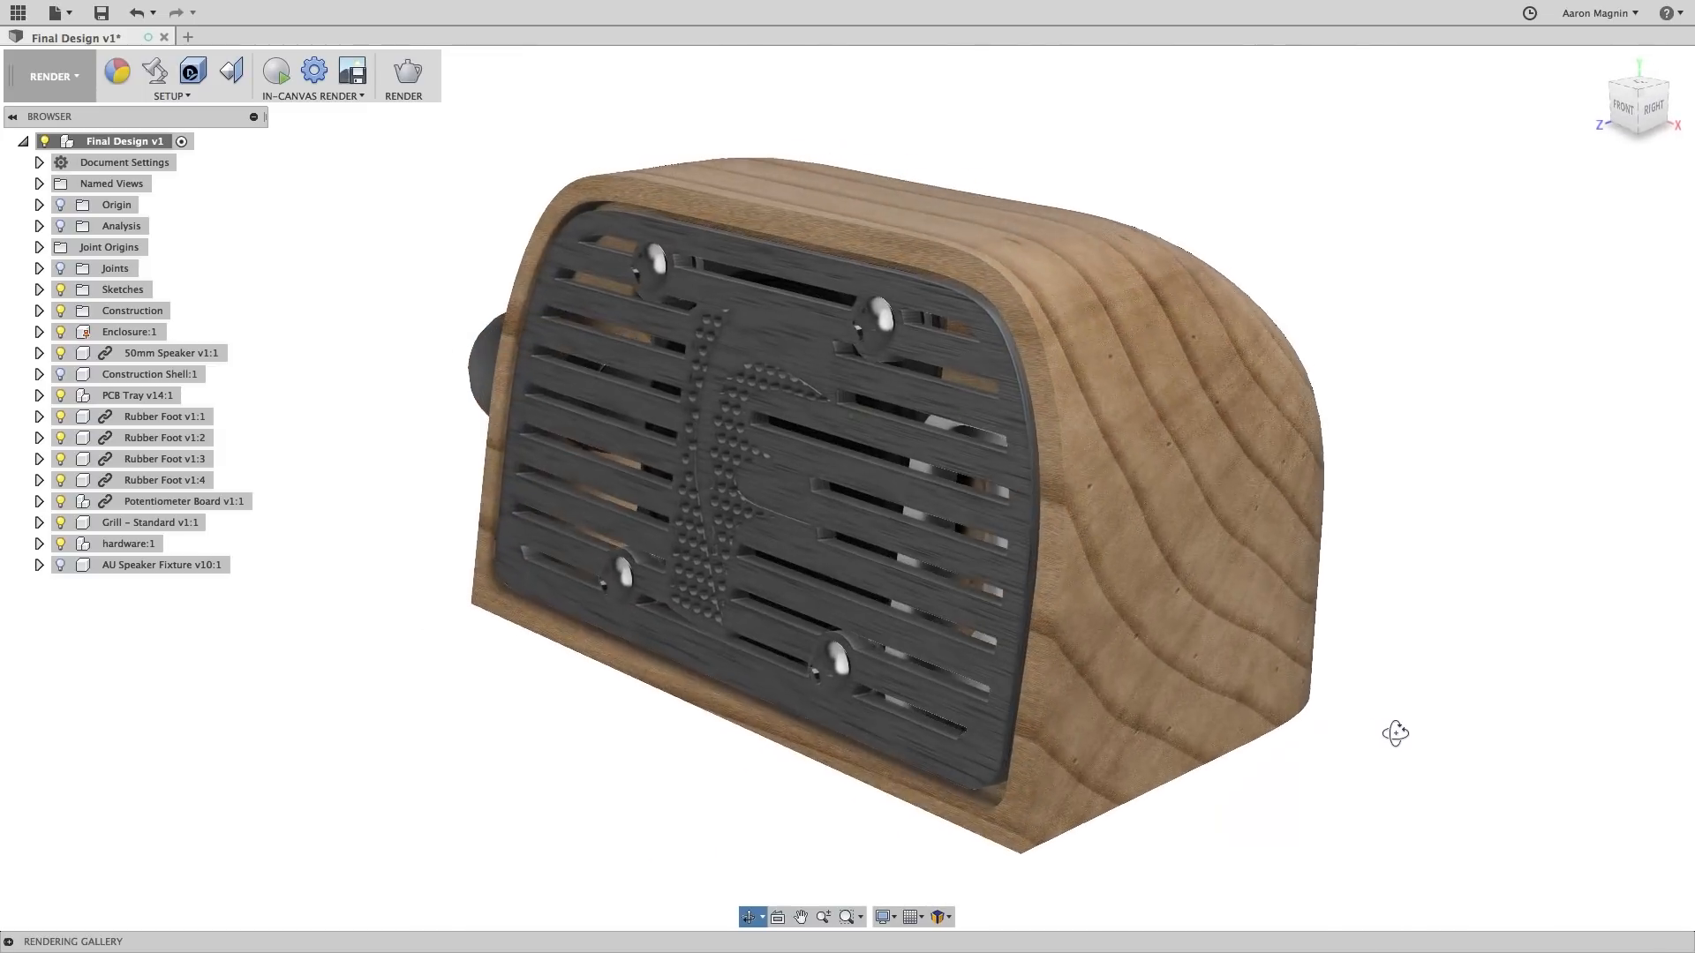
- Hide the Grill component and reopen the appearance library at Glass > Textured
click(151, 522)
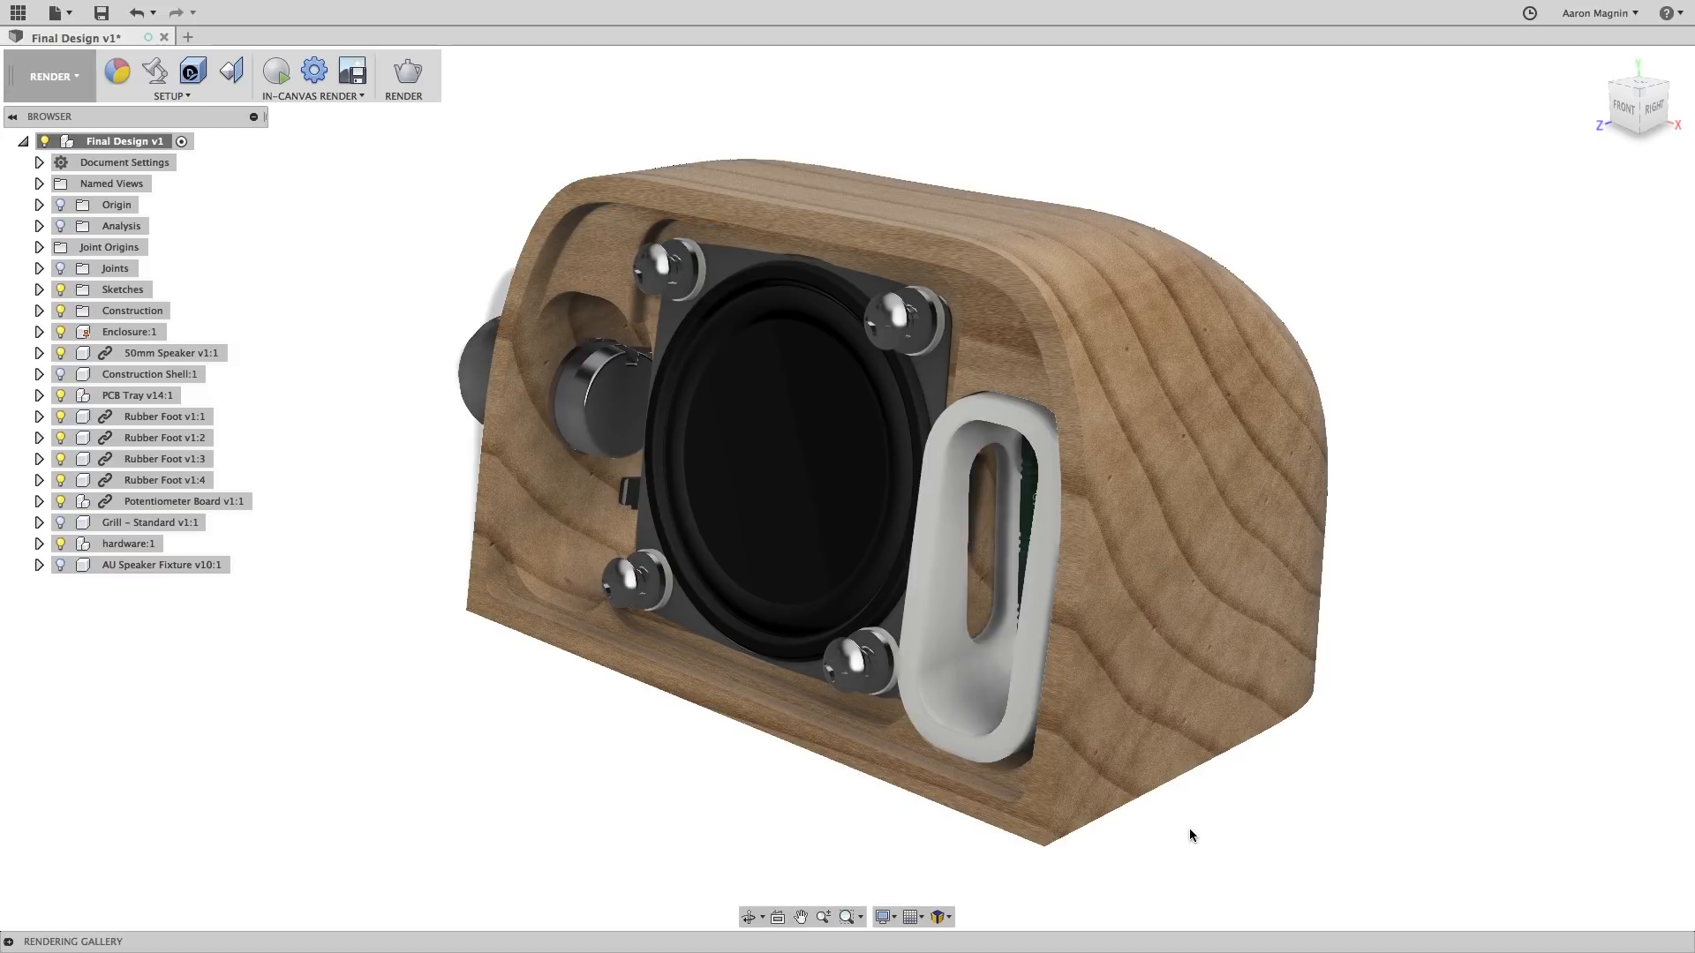
click(116, 71)
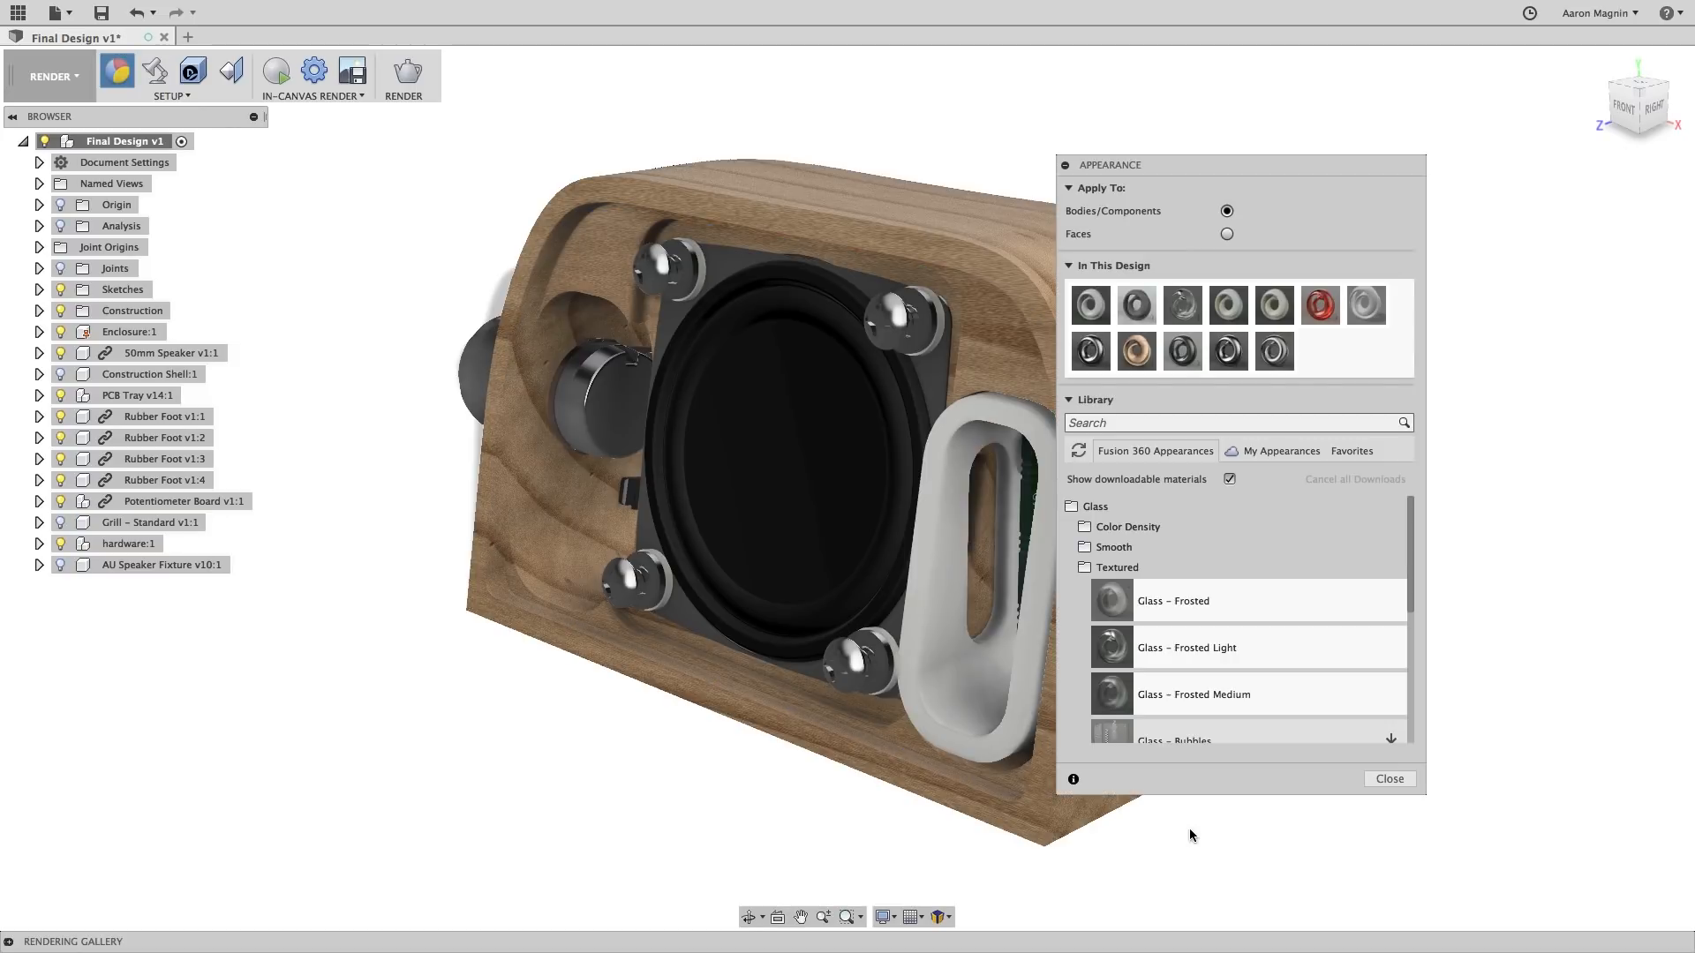
mouse_move(1170, 647)
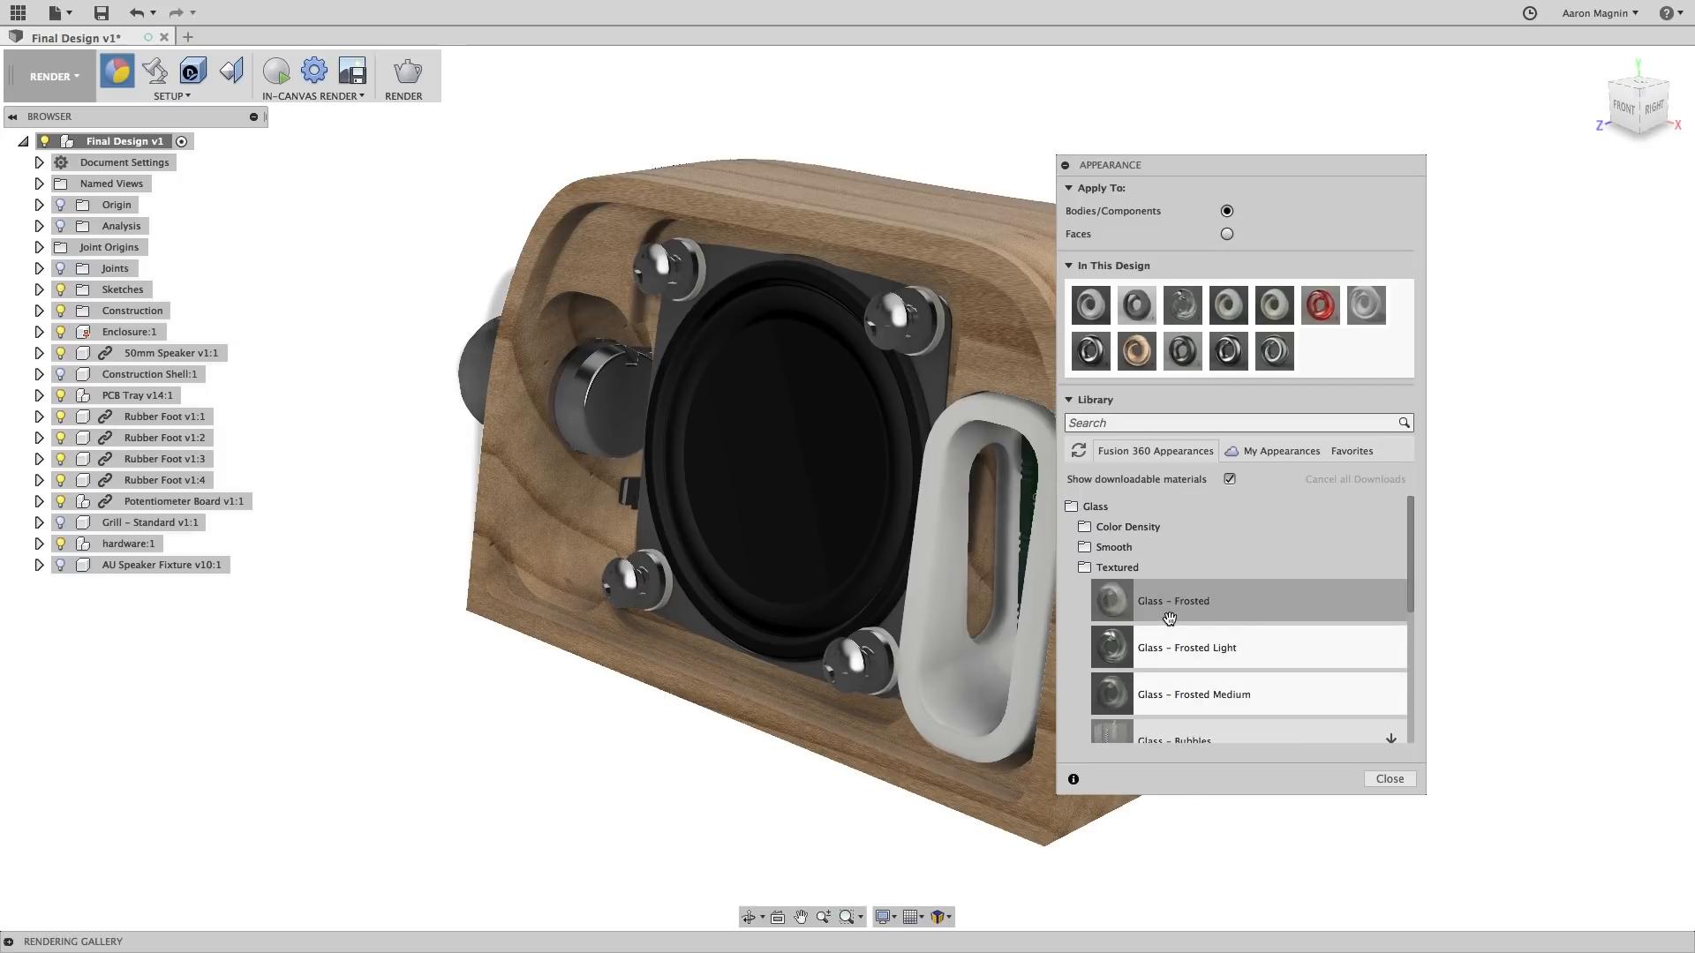
- Apply Glass - Frosted to the enclosure and open its appearance editor
double_click(1171, 602)
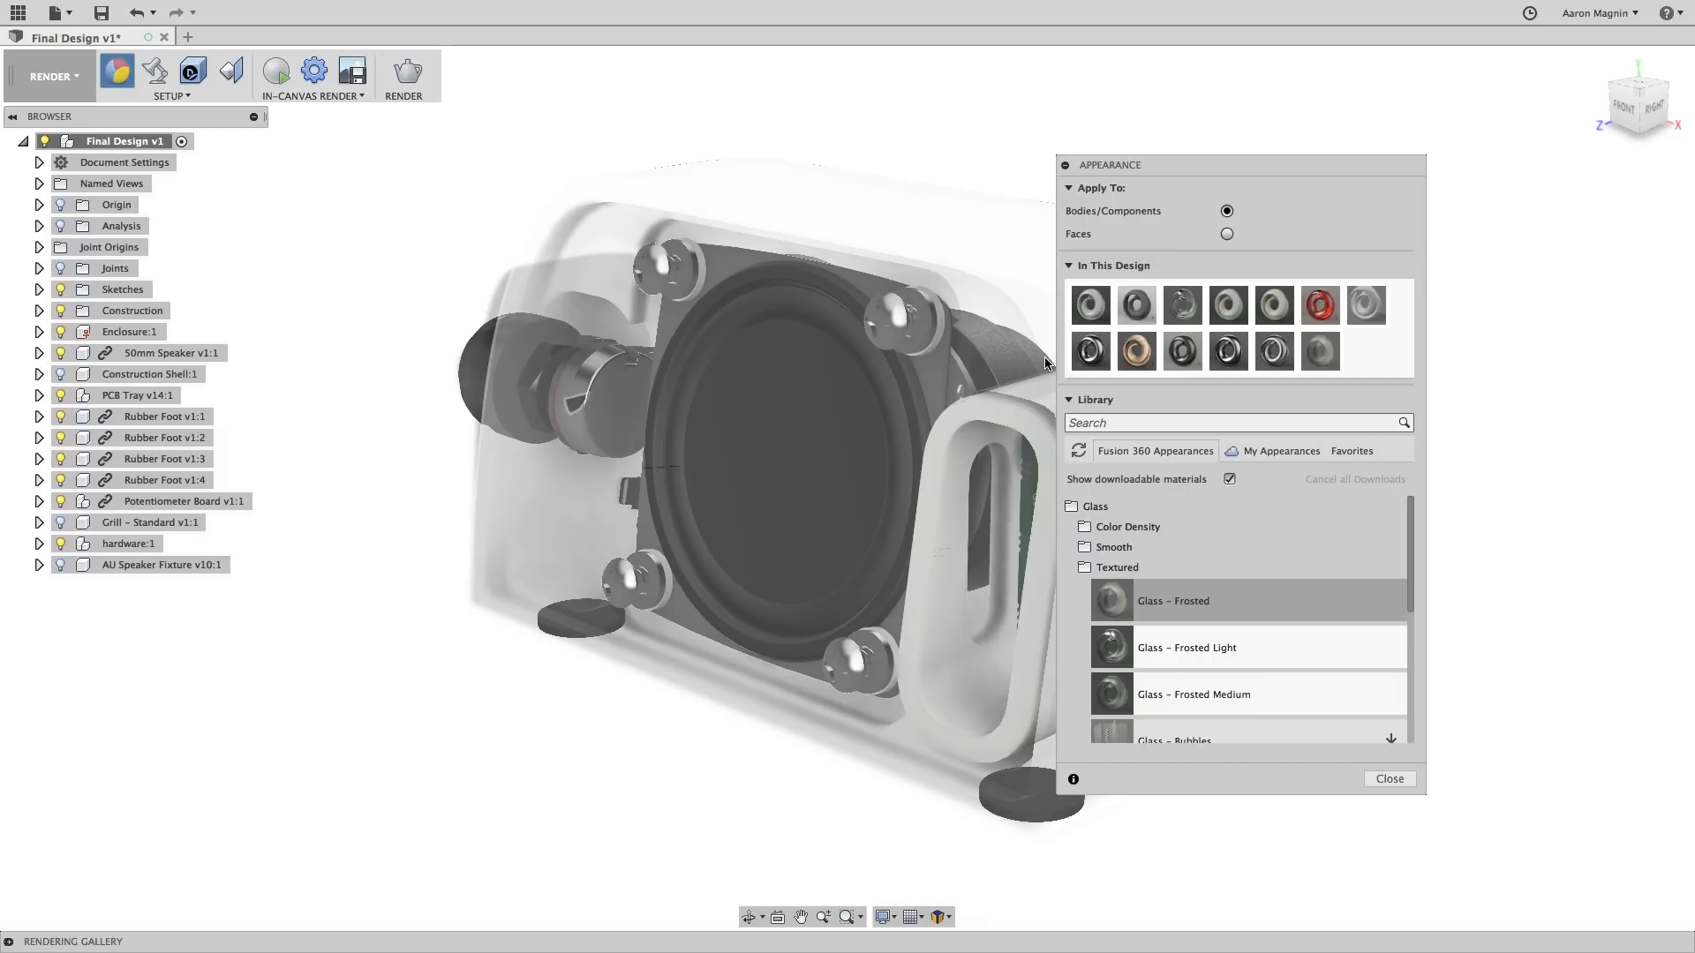
right_click(1319, 350)
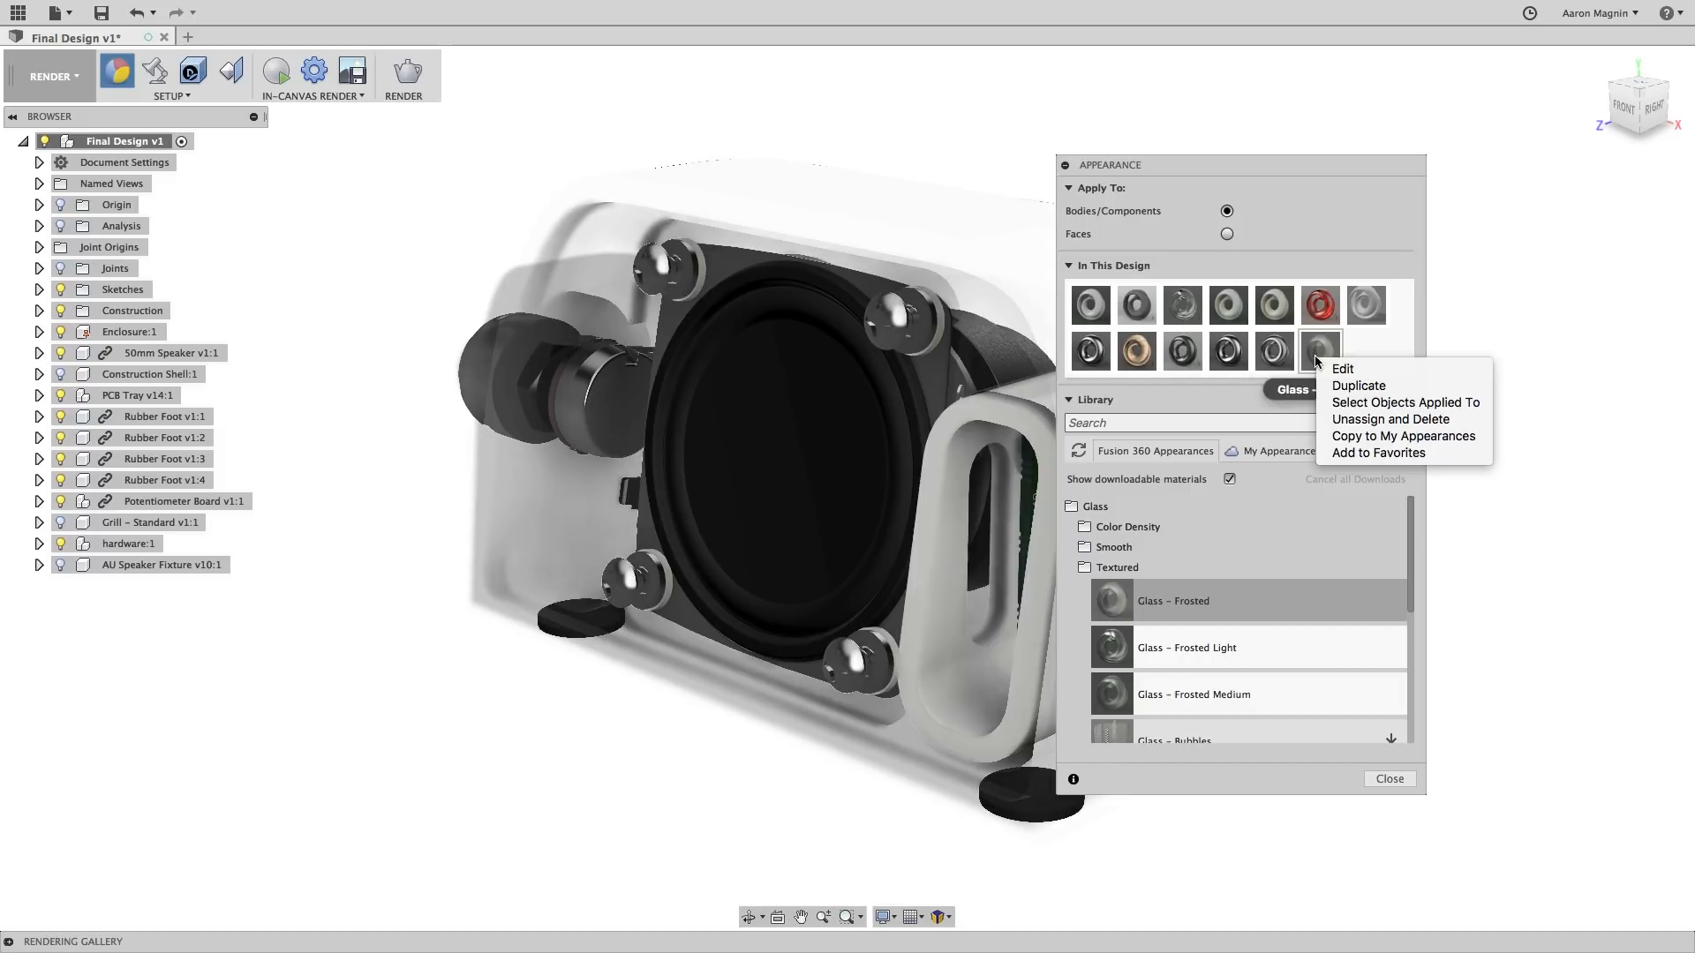
click(1342, 369)
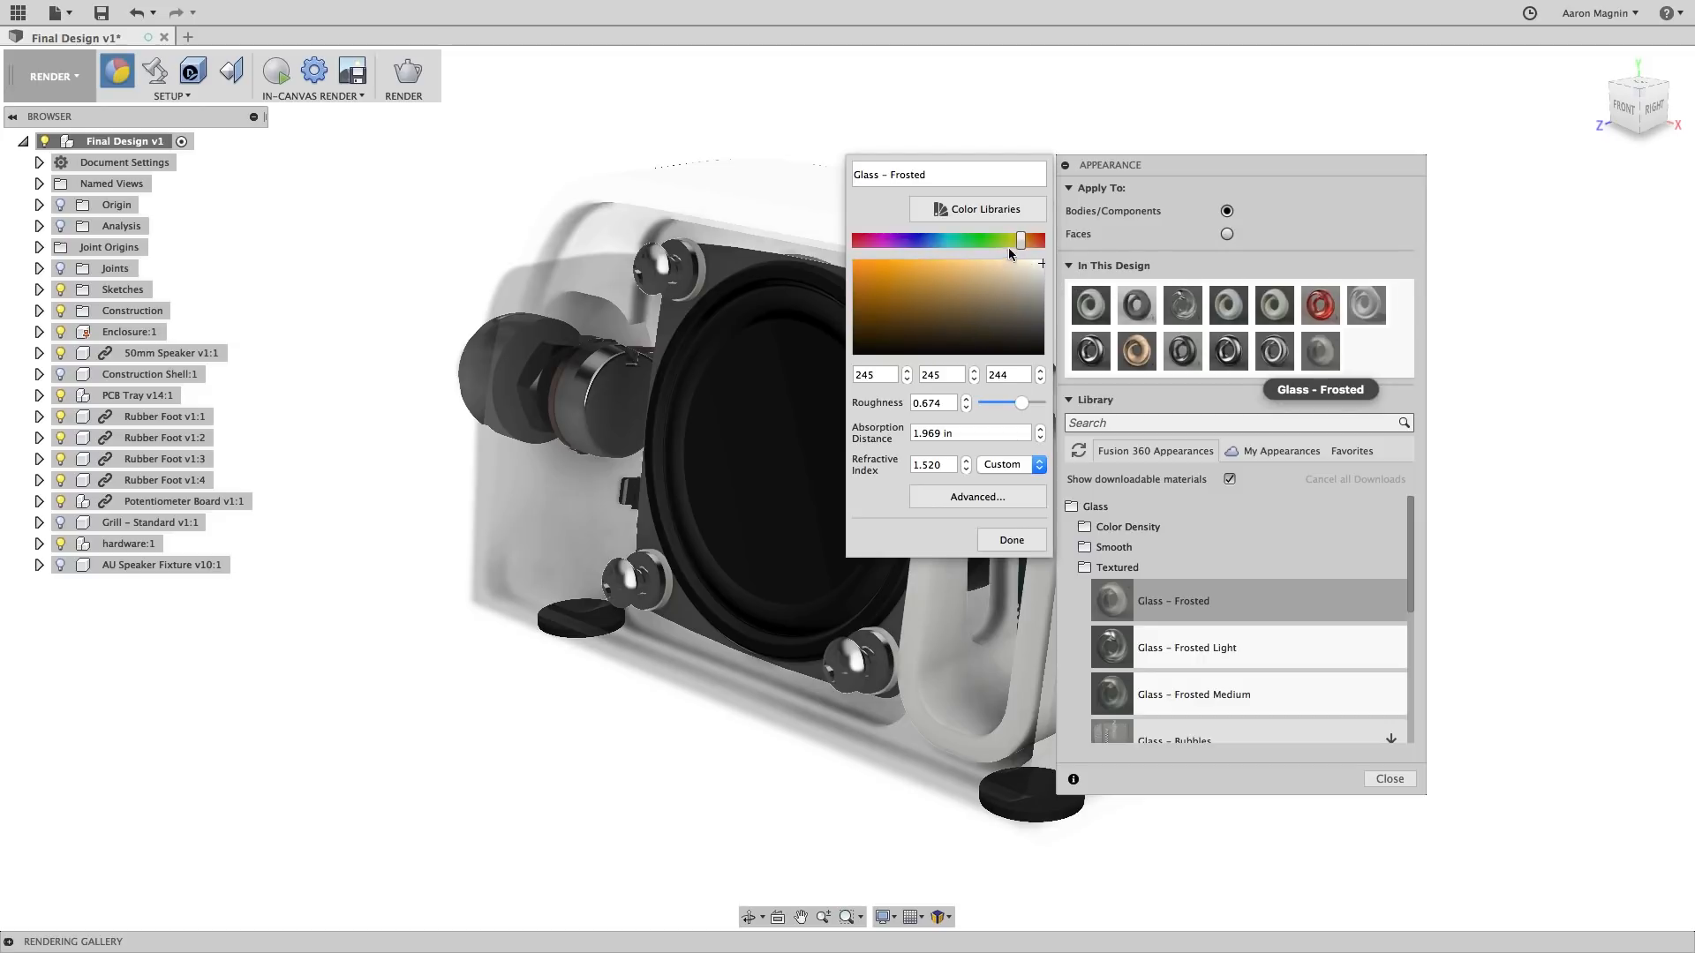
- Tint the frosted glass a warm brown colour and confirm
click(894, 293)
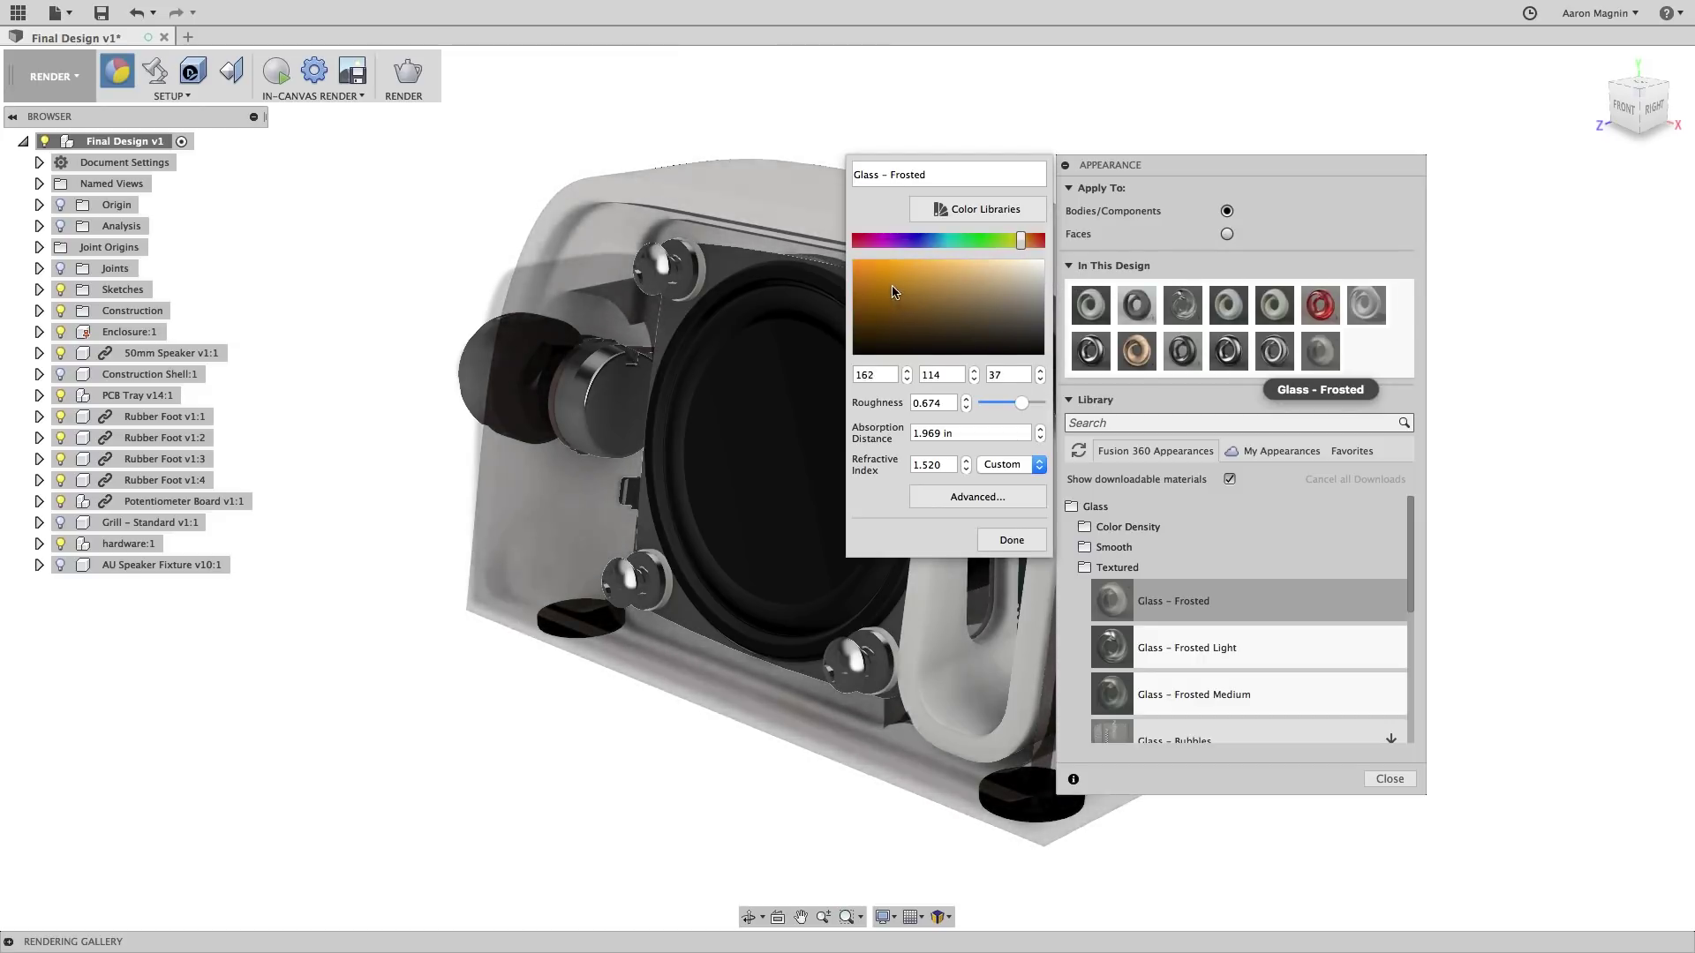
click(894, 312)
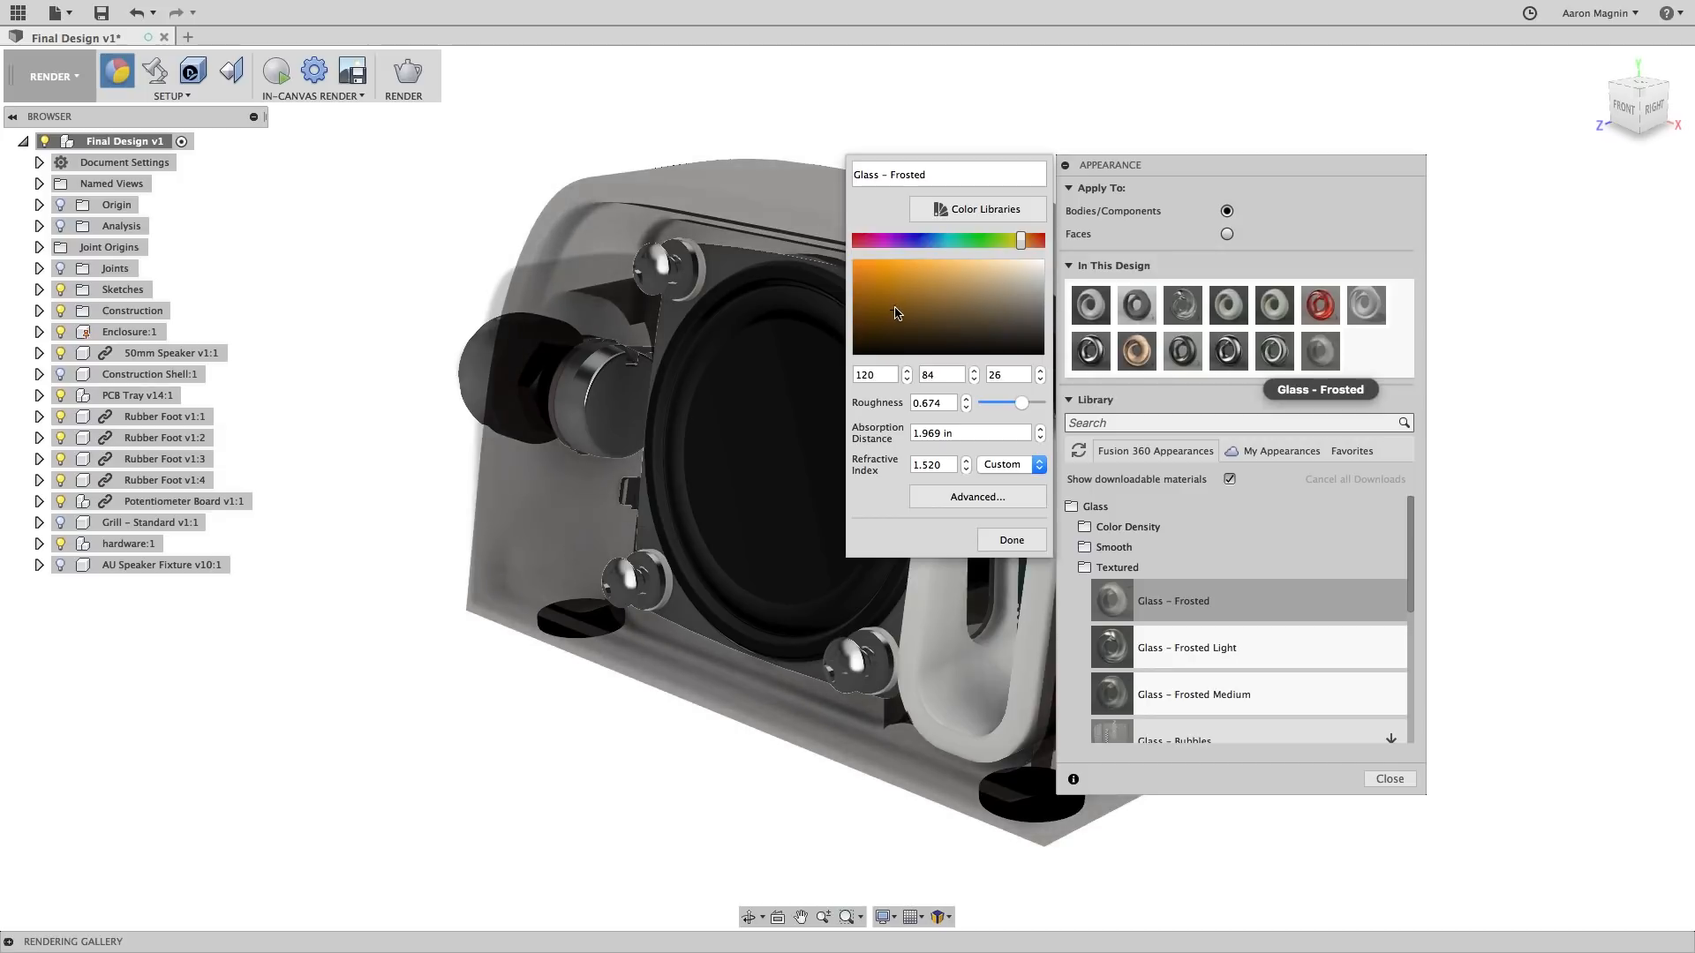
click(918, 298)
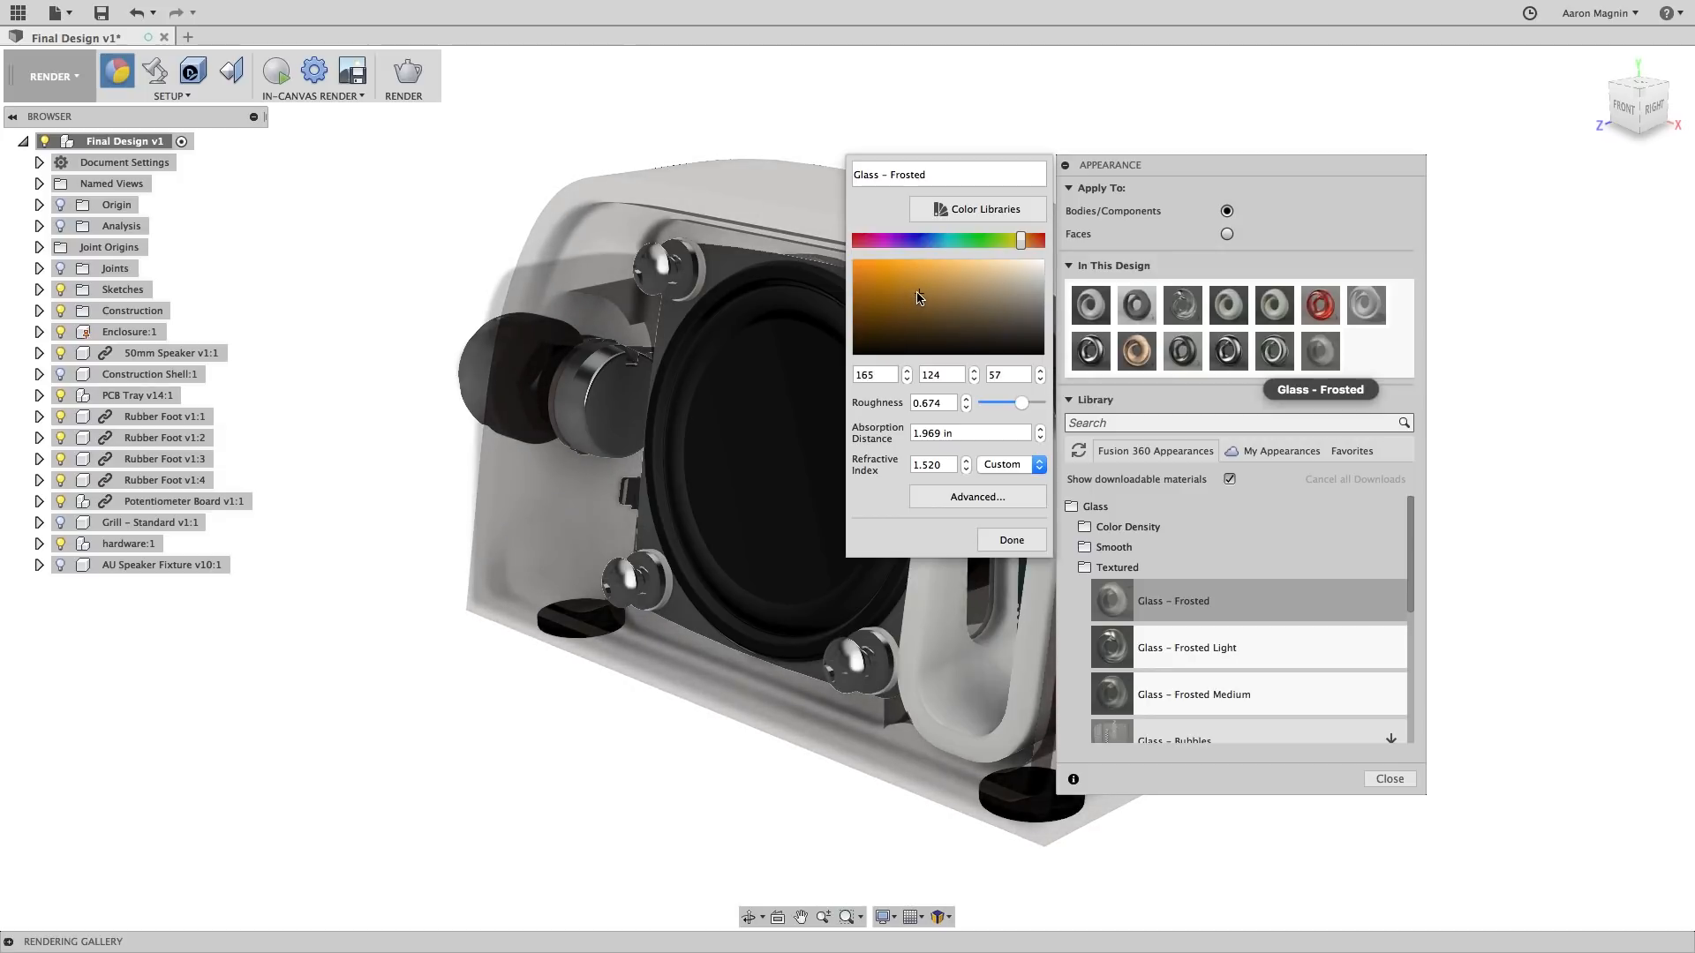
click(1008, 539)
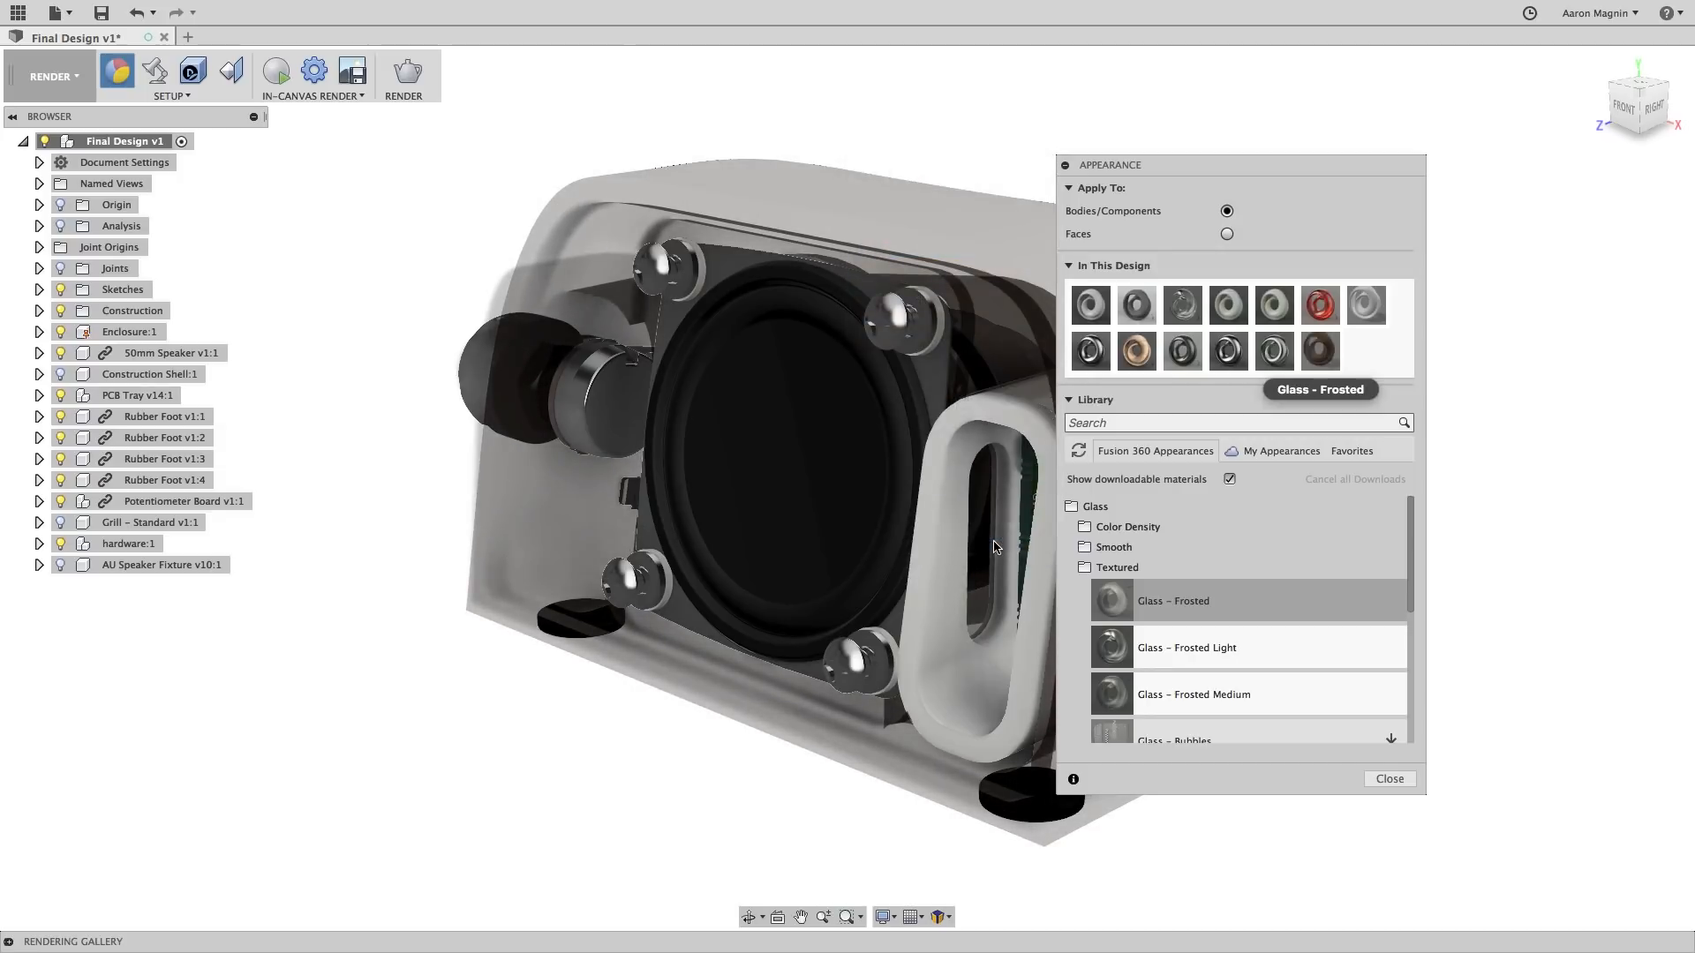
- Start In-Canvas Render and apply smooth Glass (Bronze) to the enclosure
click(1388, 779)
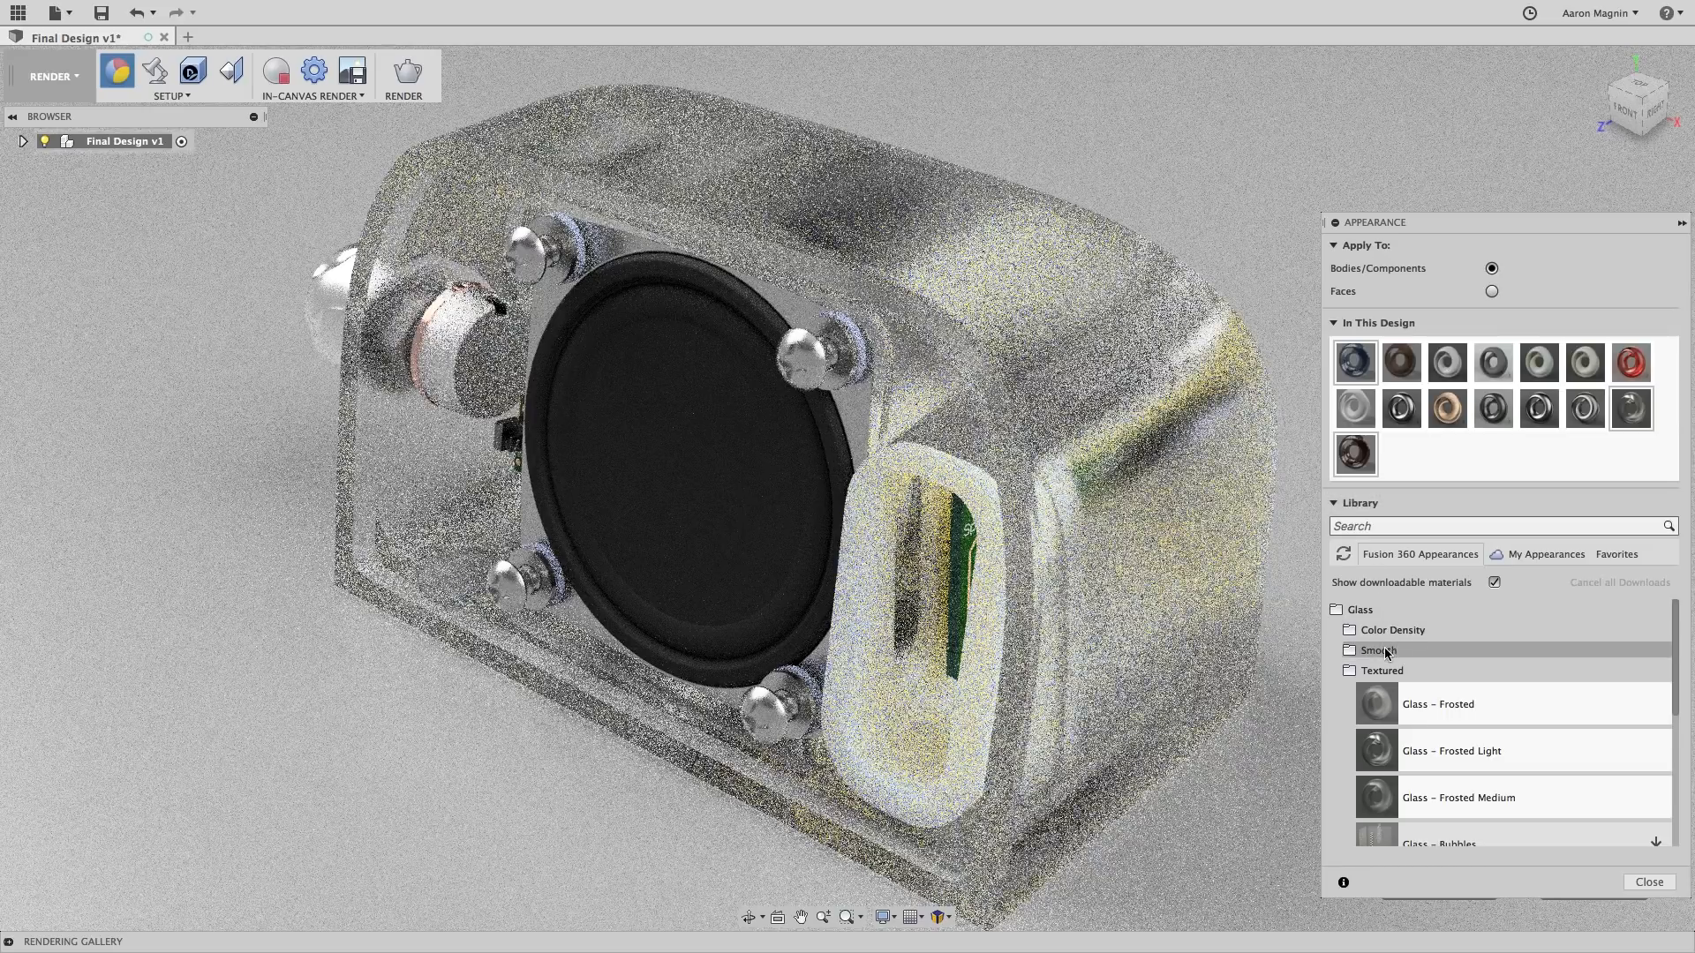
click(1377, 650)
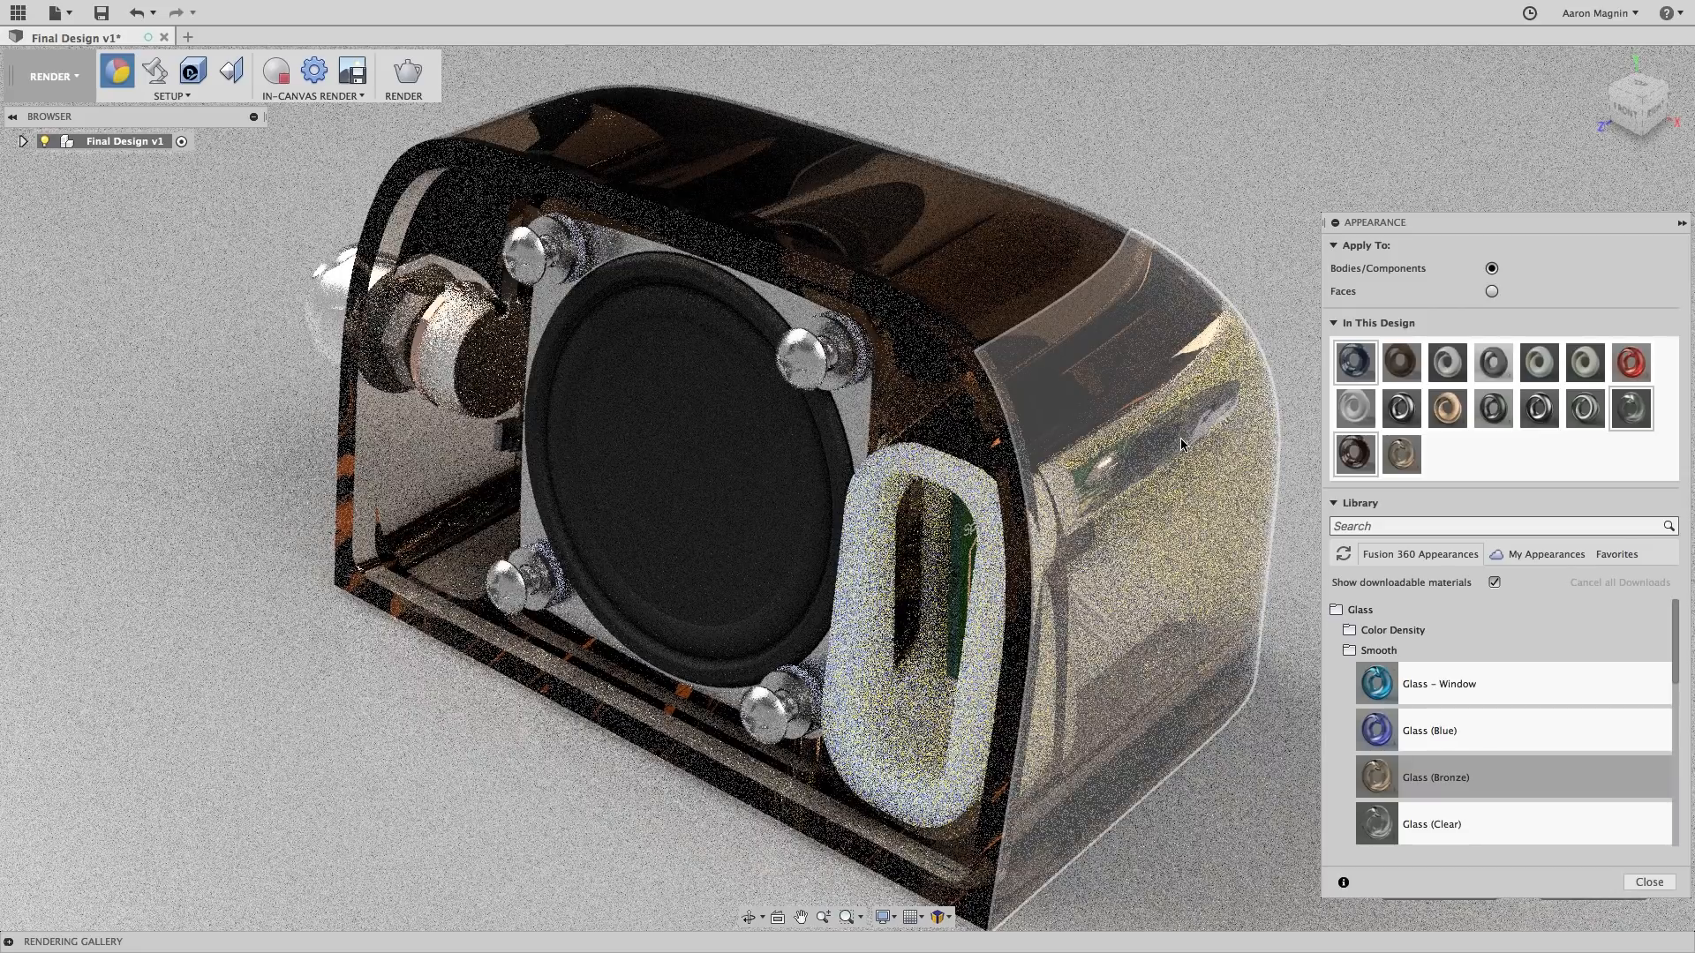
- Edit Glass (Bronze) to zero roughness and refractive index 1.01
right_click(1401, 453)
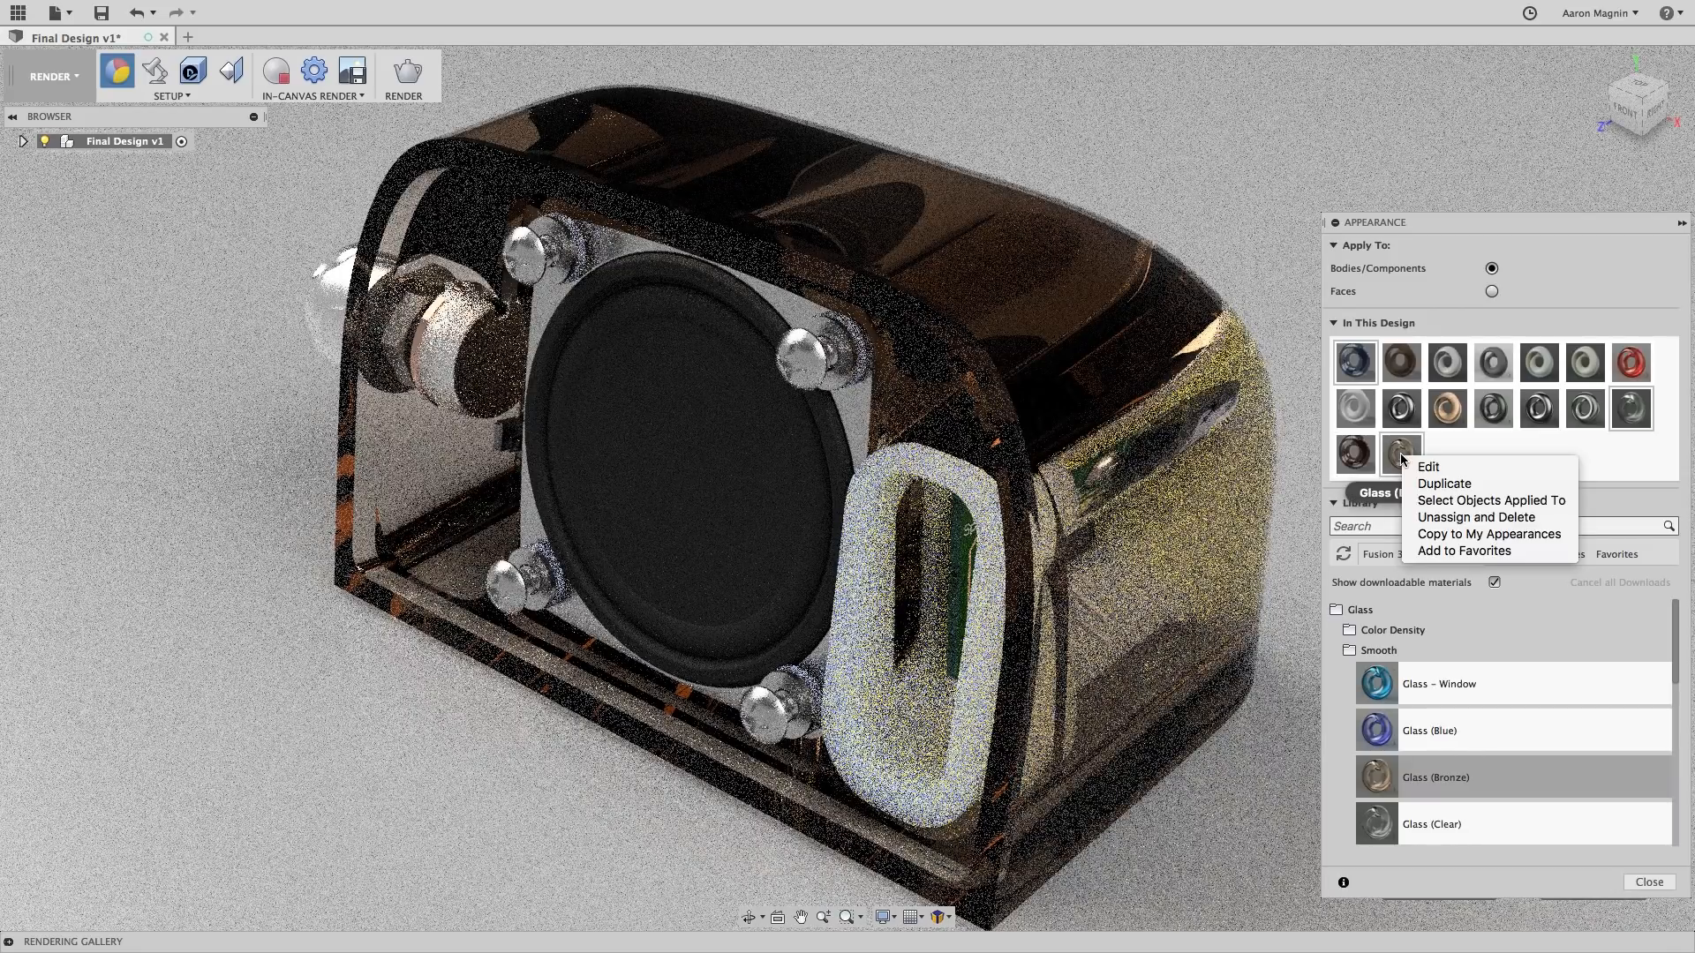
click(1428, 467)
text(1.01)
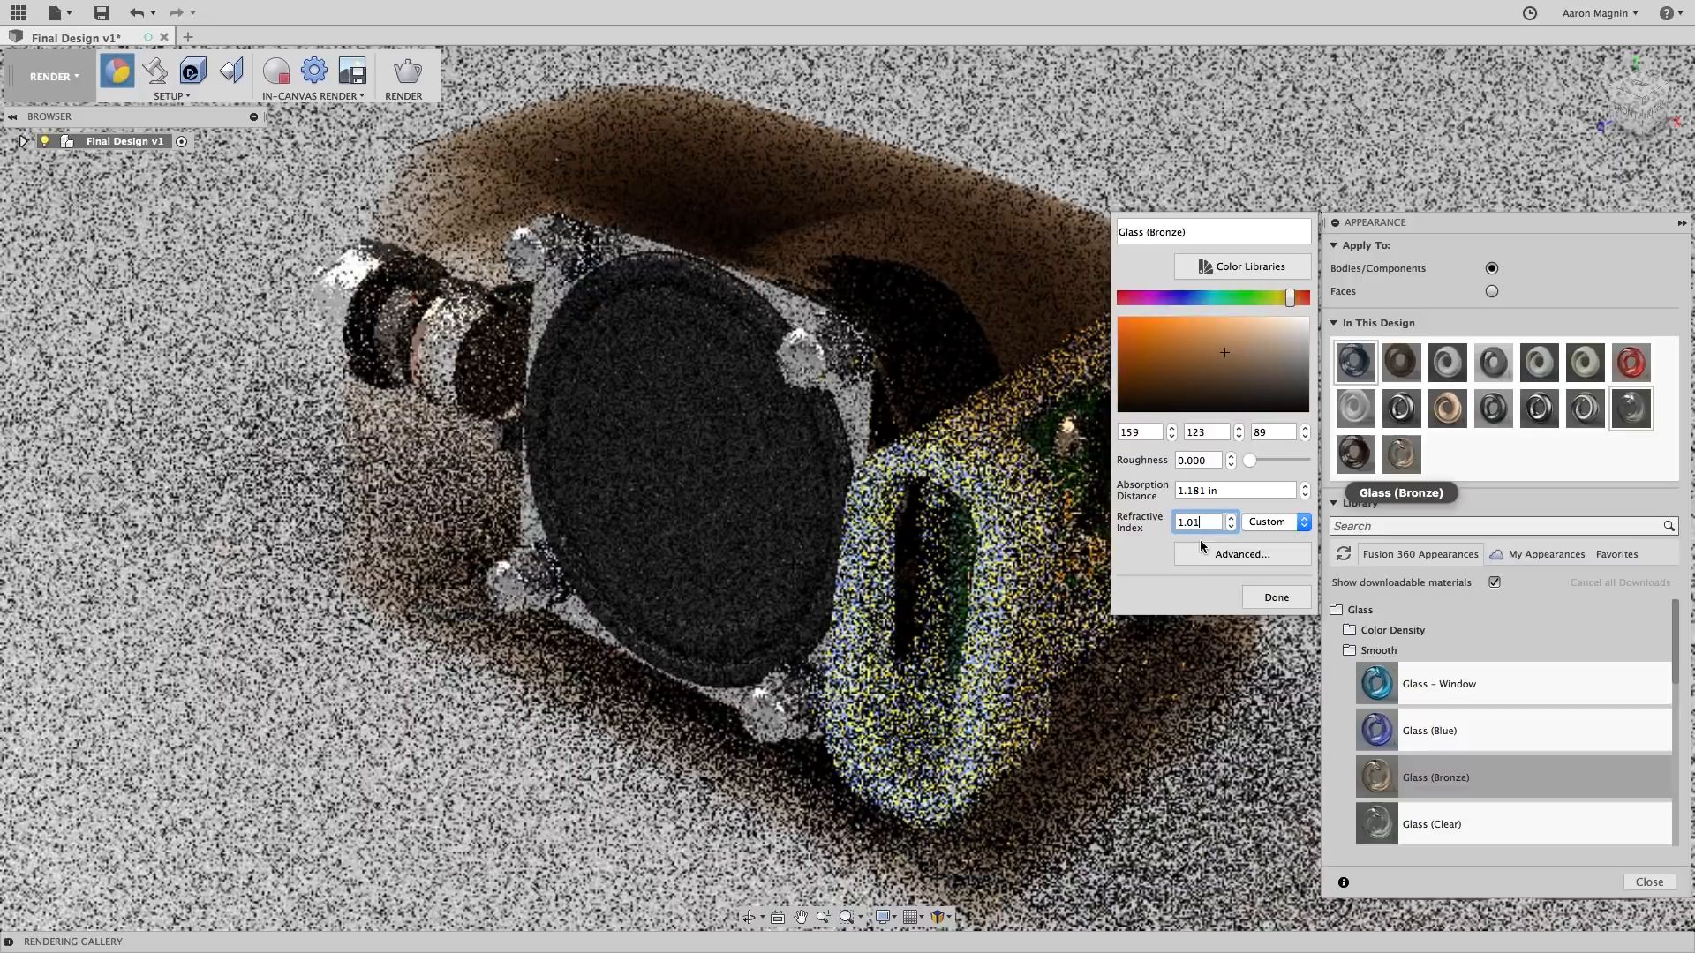
click(1275, 597)
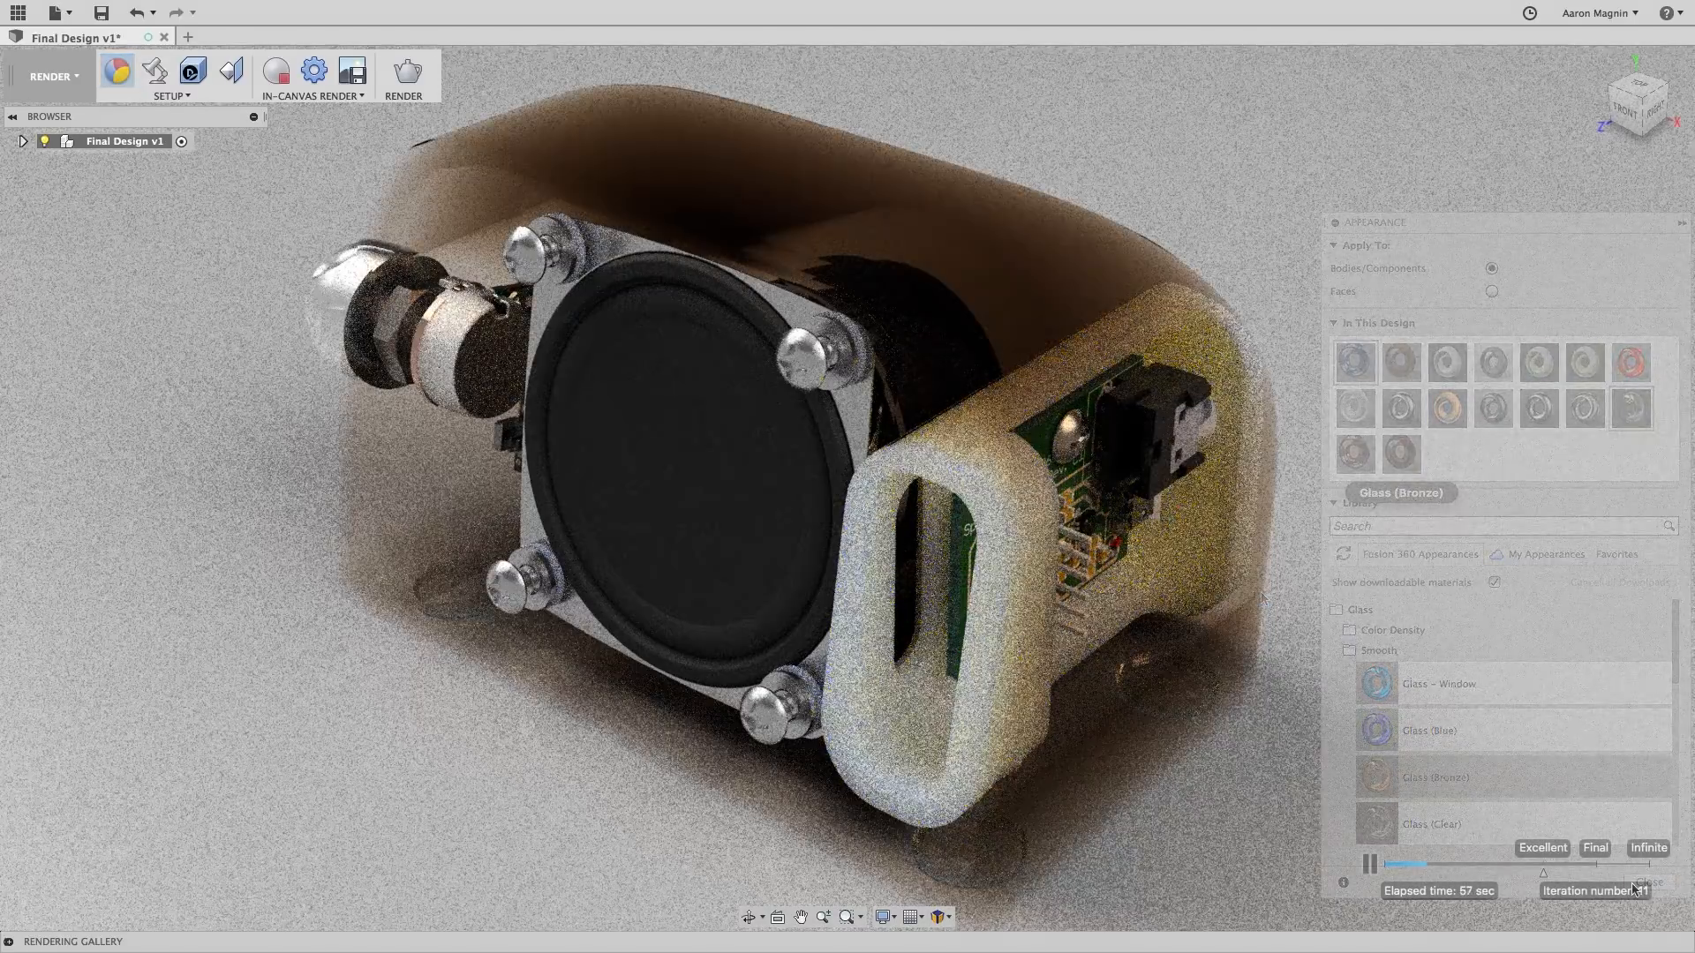